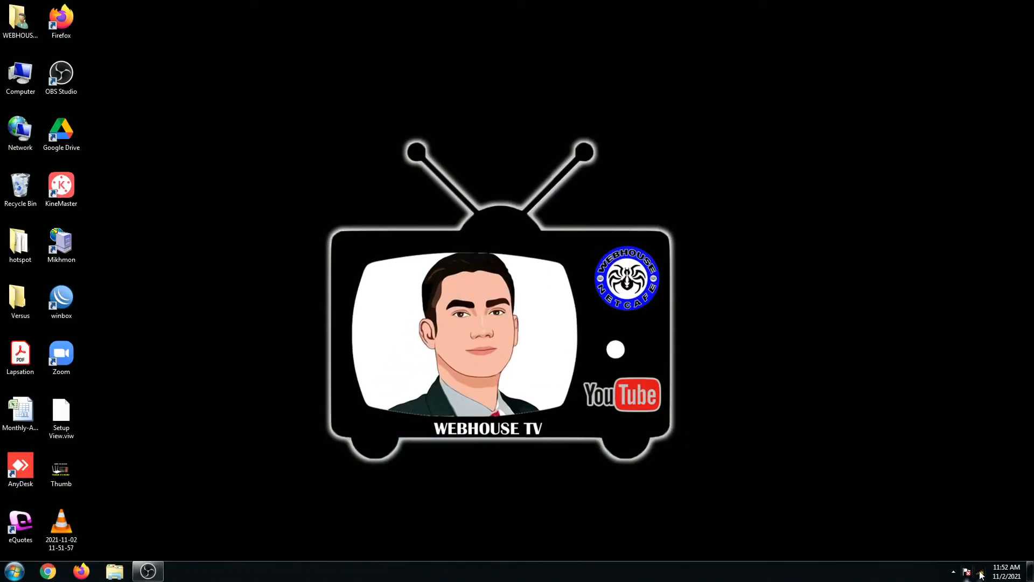
# Join the Tenda_299FA0 Wi-Fi network from the Windows system tray.
pyautogui.click(966, 571)
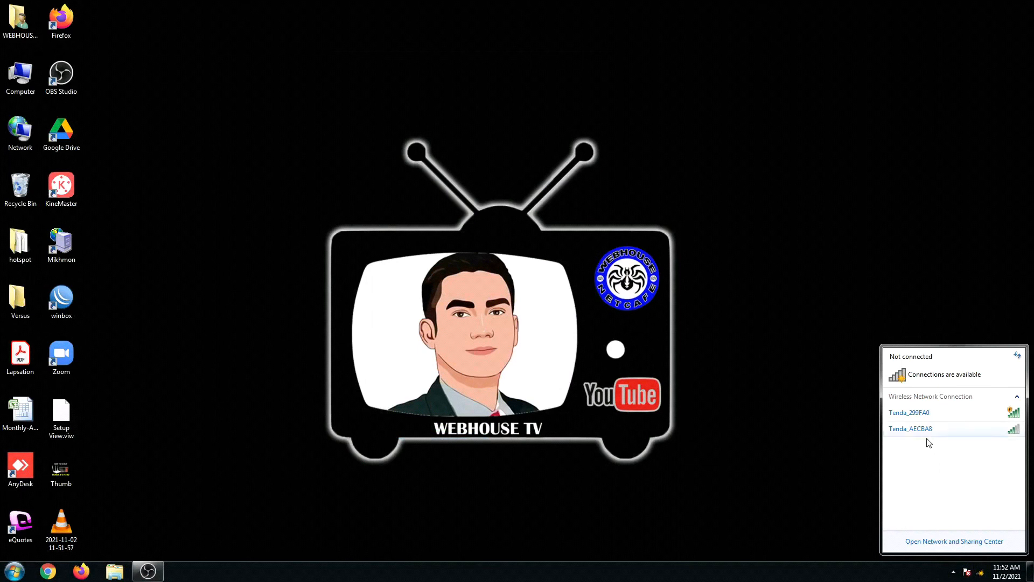
pyautogui.click(909, 412)
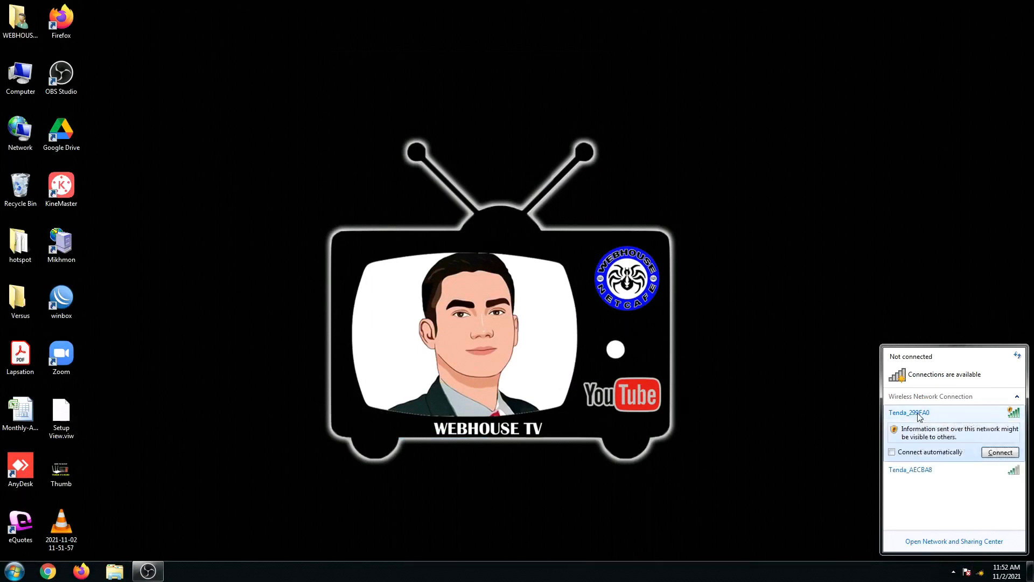
pyautogui.click(1000, 452)
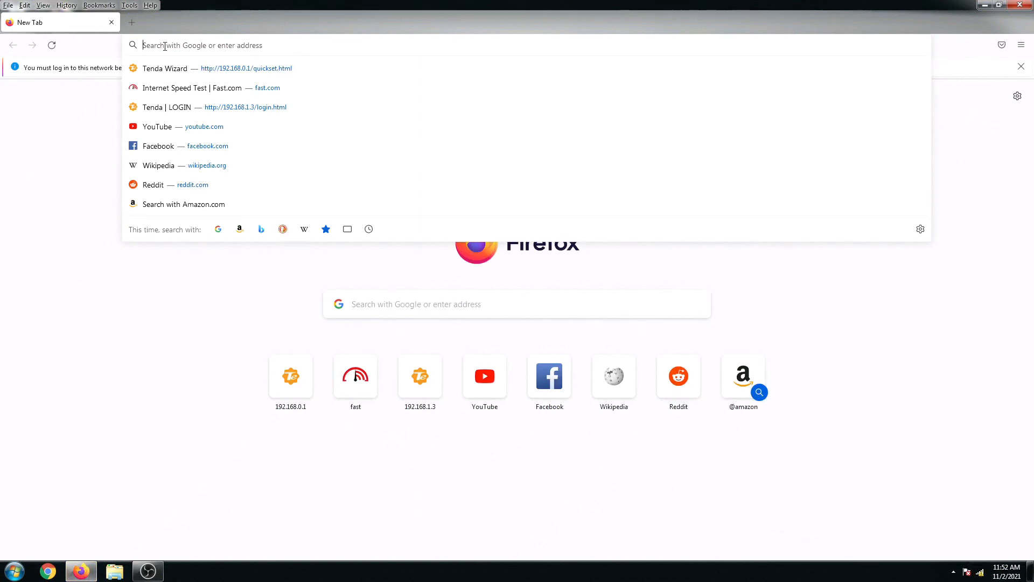
# Load the router's quick setup wizard at 192.168.0.1 in Firefox.
pyautogui.write('192.168.0.1/quickset.html')
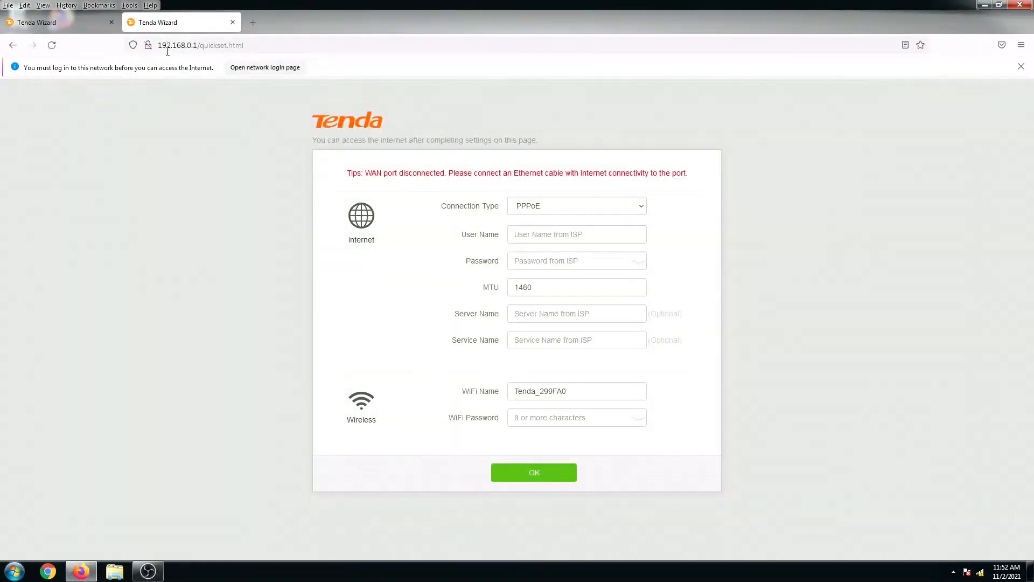
# Close the duplicate wizard tab and set the connection type to Dynamic IP.
pyautogui.click(232, 22)
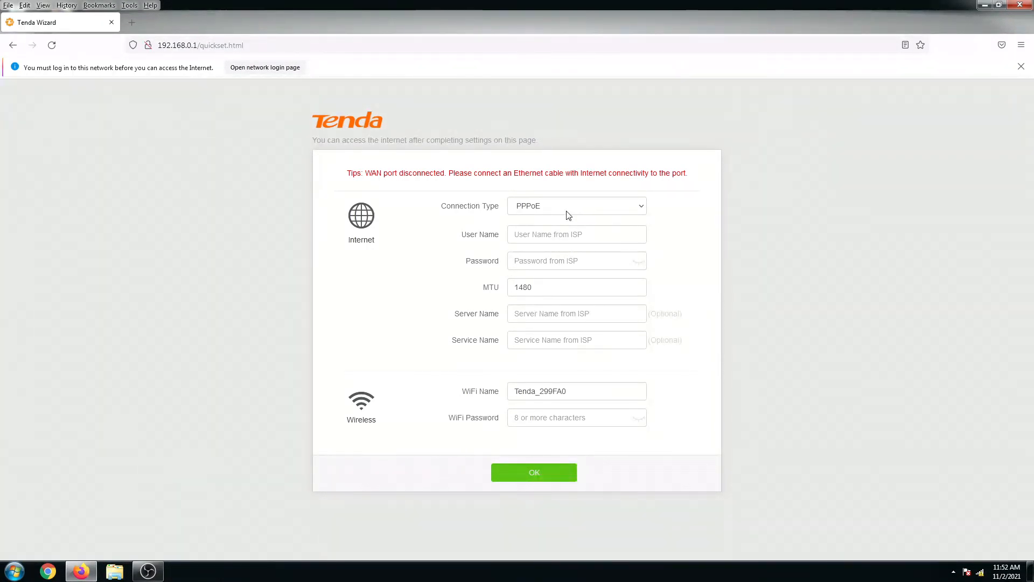
pyautogui.click(576, 206)
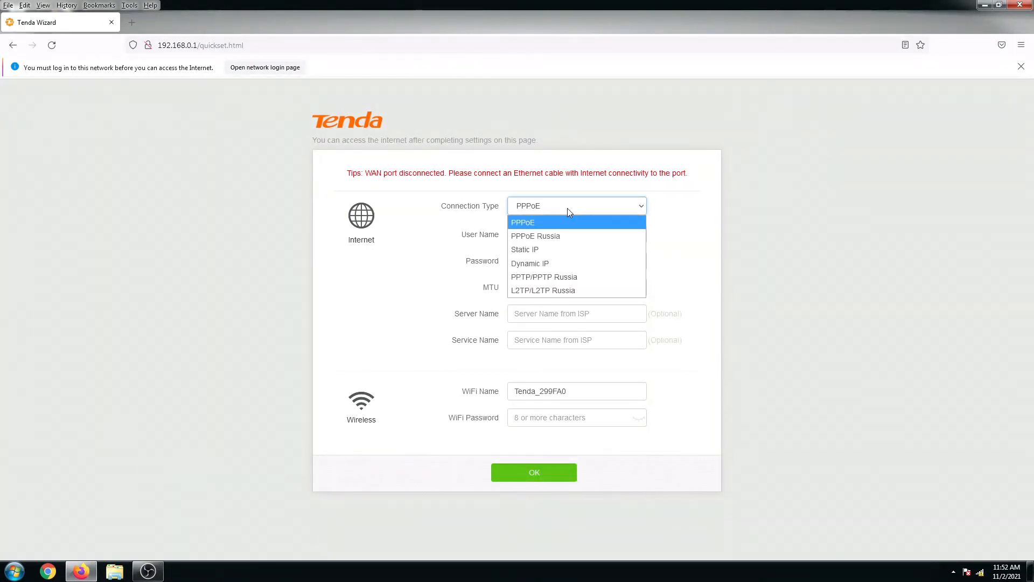
pyautogui.moveTo(526, 250)
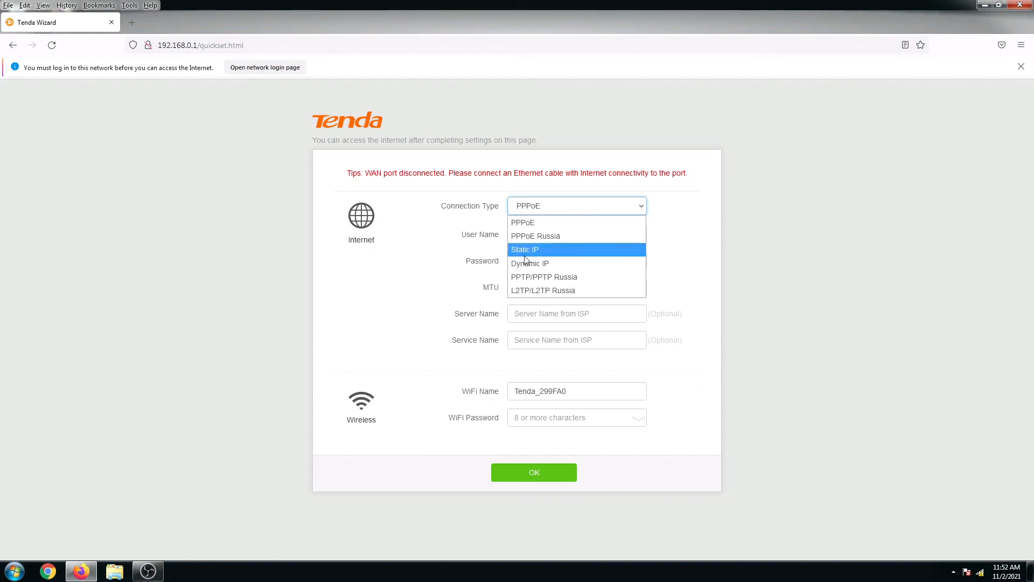
pyautogui.moveTo(544, 264)
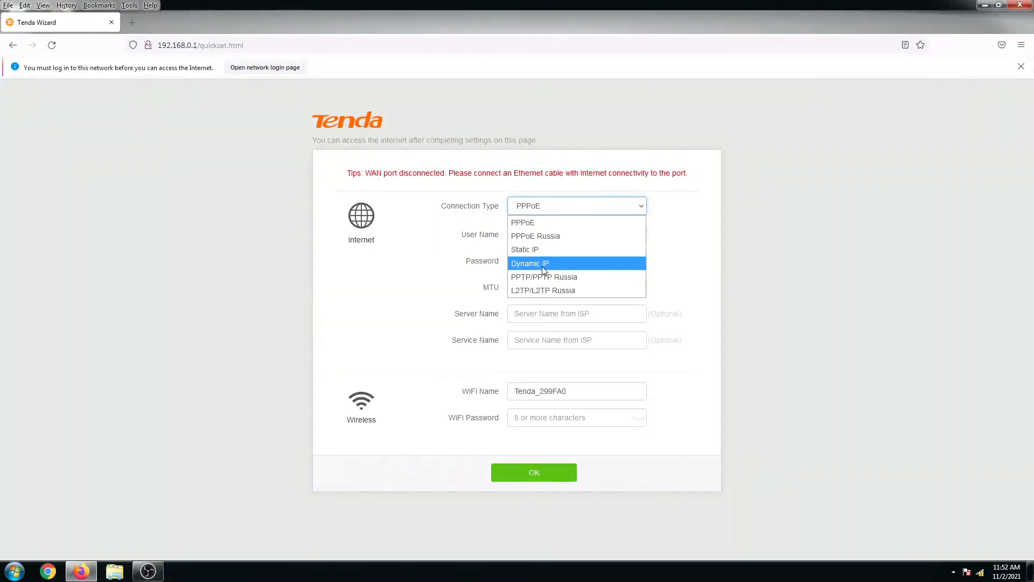
pyautogui.click(529, 263)
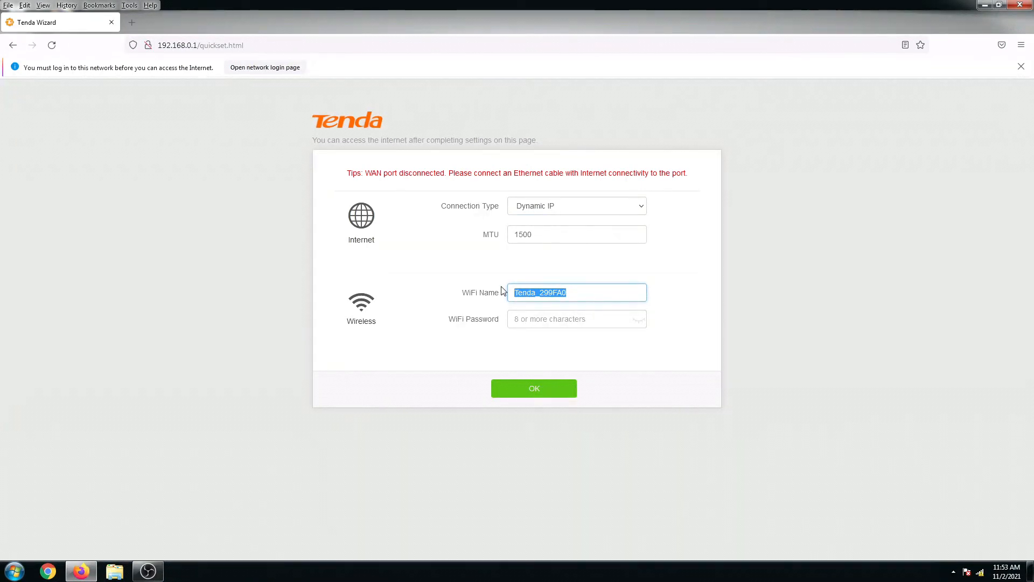
# Name the Wi-Fi 'WEBHOUSE TENDA F3' and enter a Wi-Fi password.
pyautogui.write('WEBHOUSE')
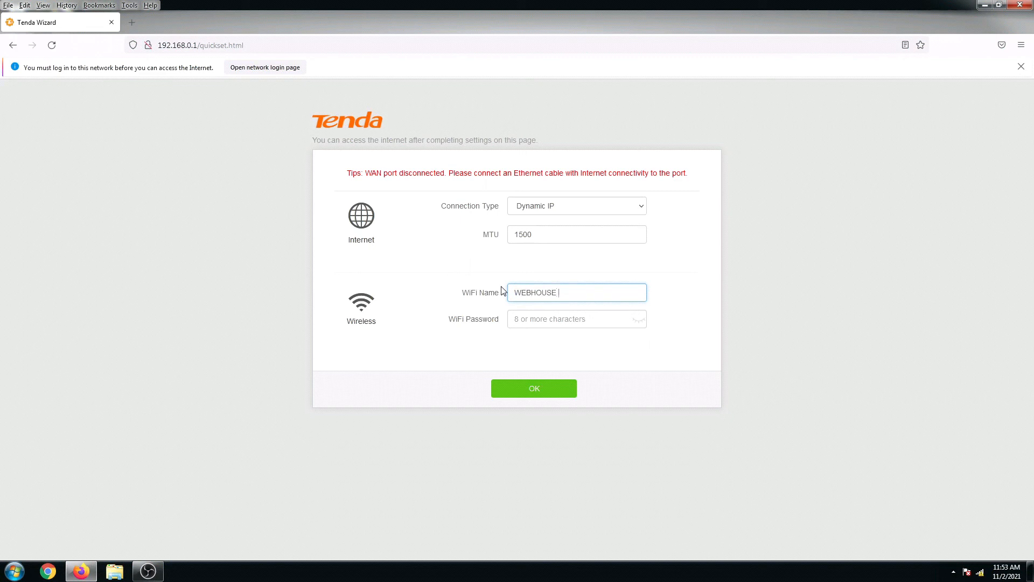
pyautogui.write('TENDA')
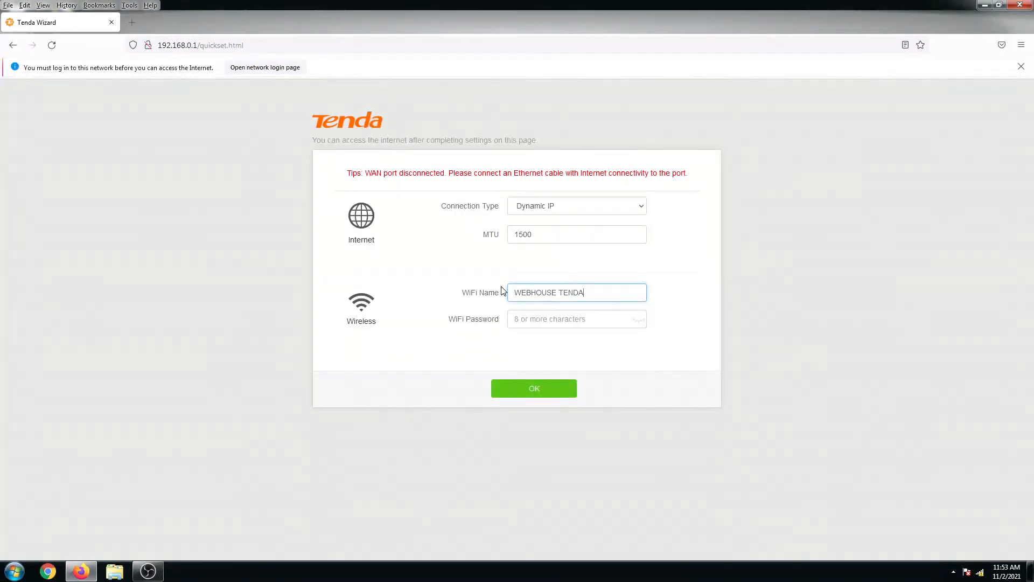
pyautogui.write('F3')
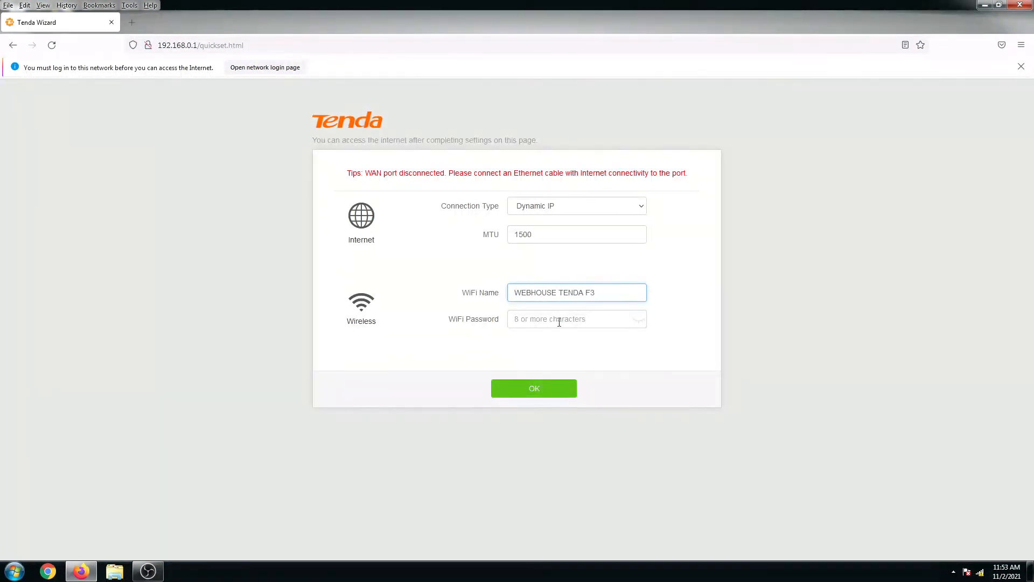
pyautogui.write('••')
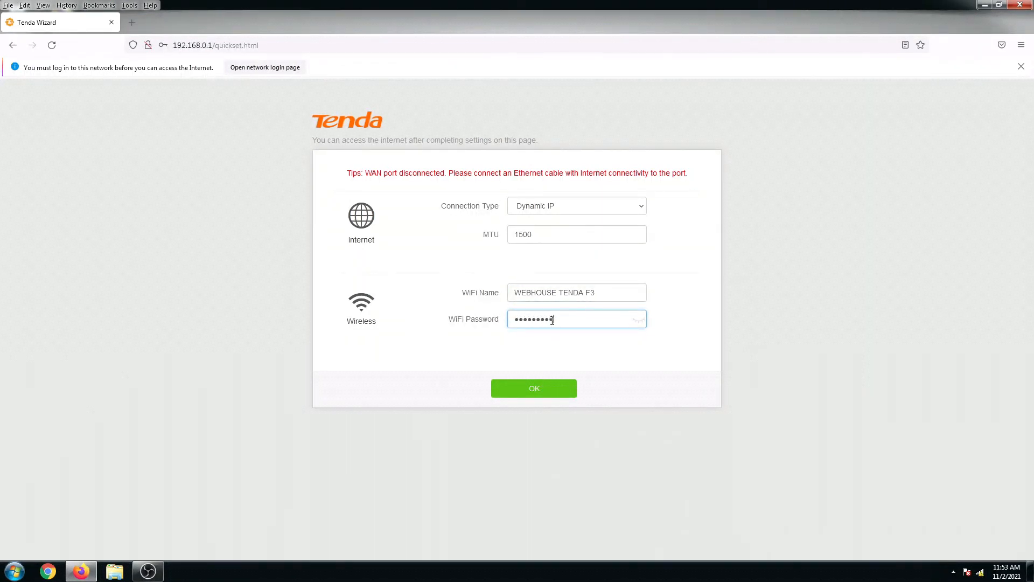
# Save the wizard settings, then join WEBHOUSE TENDA F3 with its security key.
pyautogui.click(534, 388)
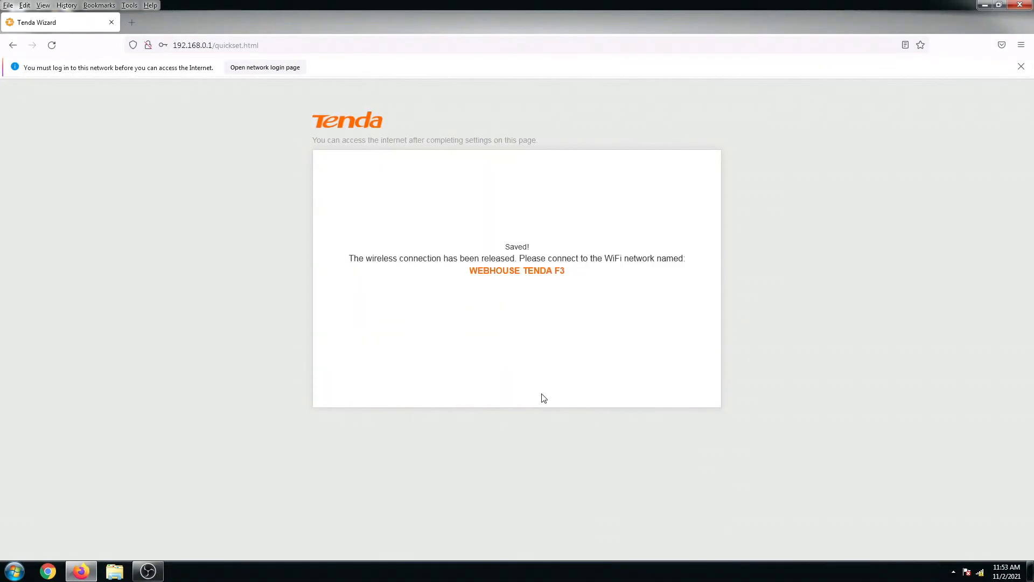
pyautogui.moveTo(482, 302)
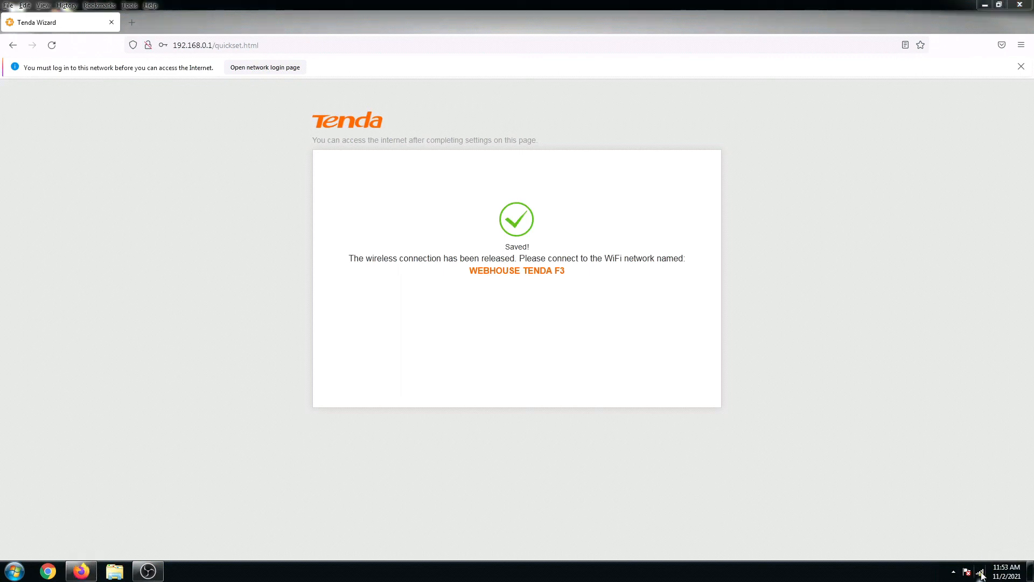
pyautogui.click(981, 571)
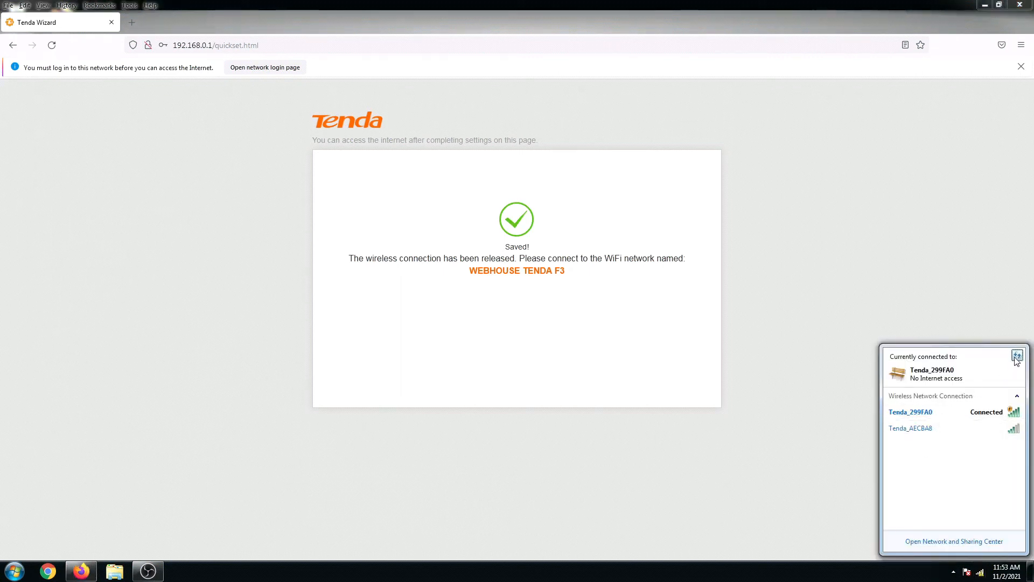
pyautogui.moveTo(973, 386)
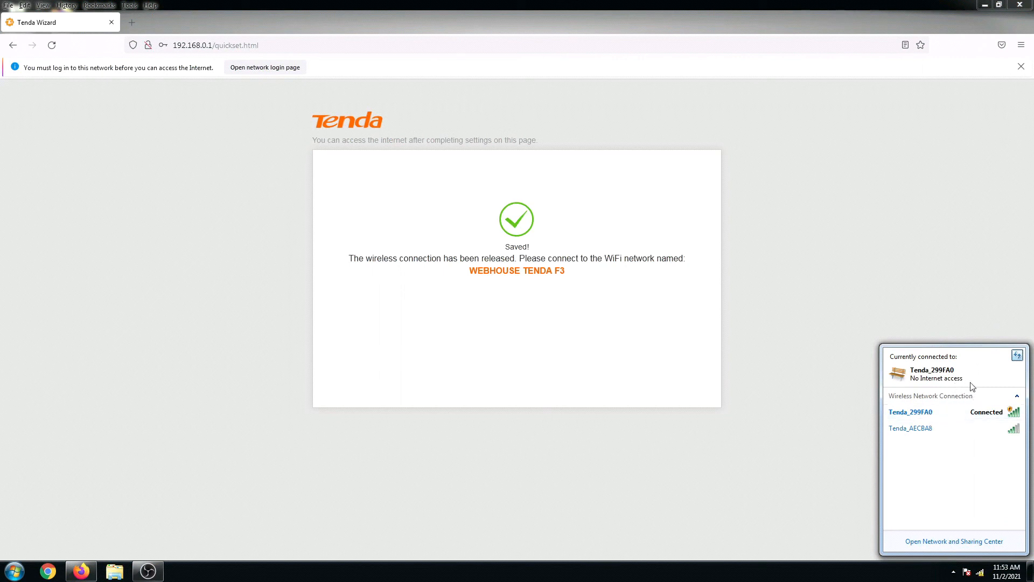
pyautogui.moveTo(981, 375)
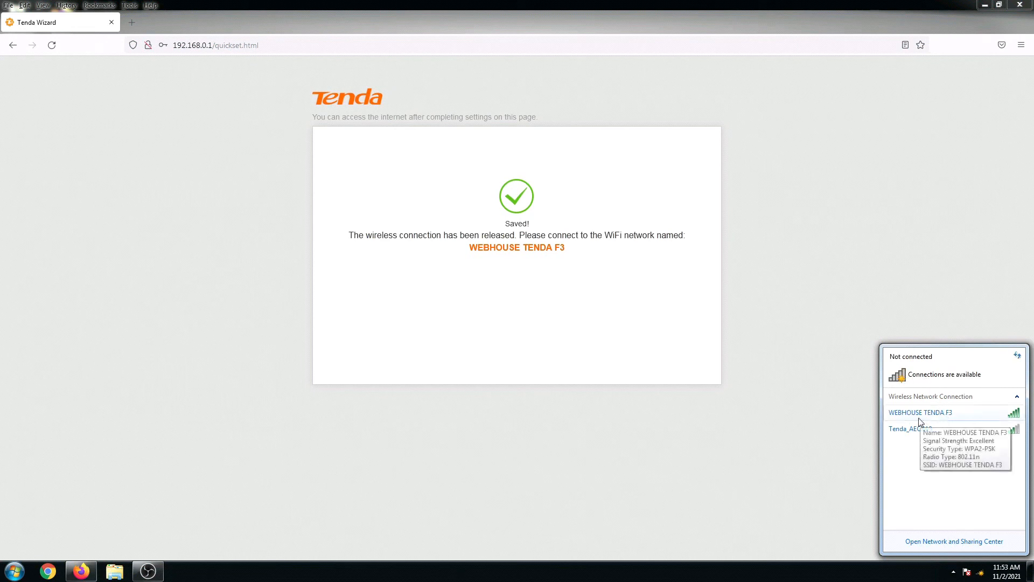
pyautogui.moveTo(922, 424)
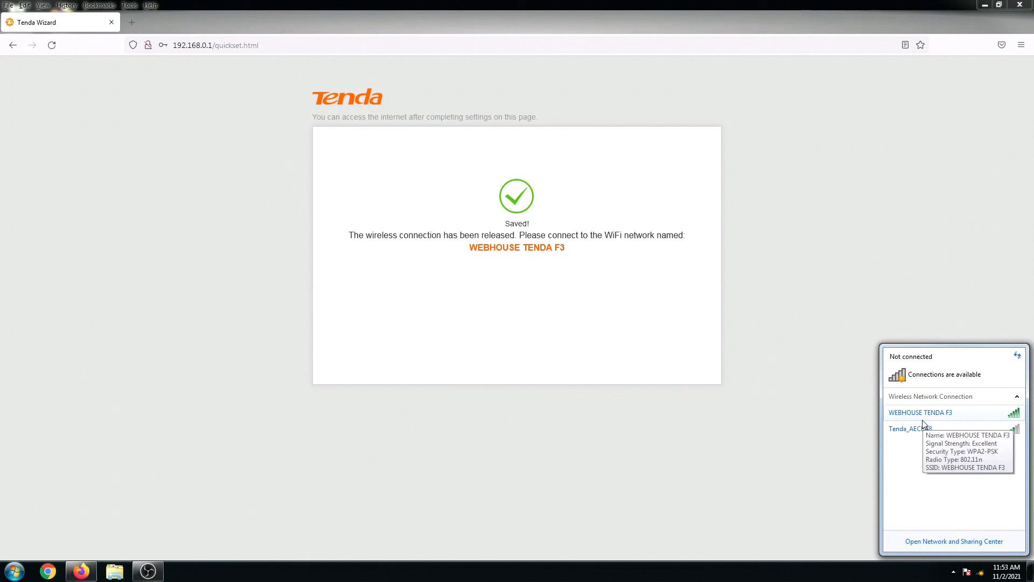
pyautogui.click(920, 412)
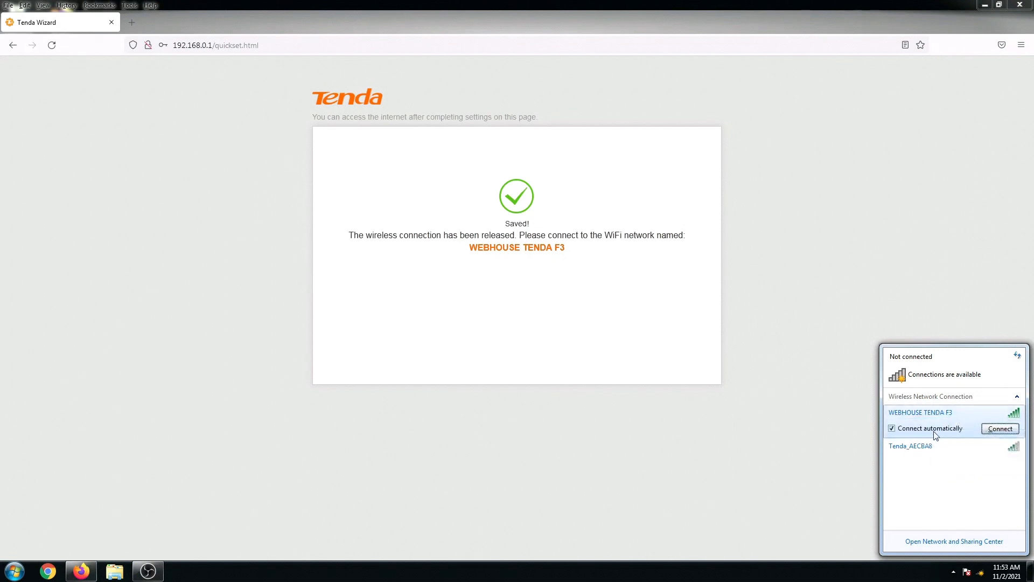
pyautogui.click(1000, 428)
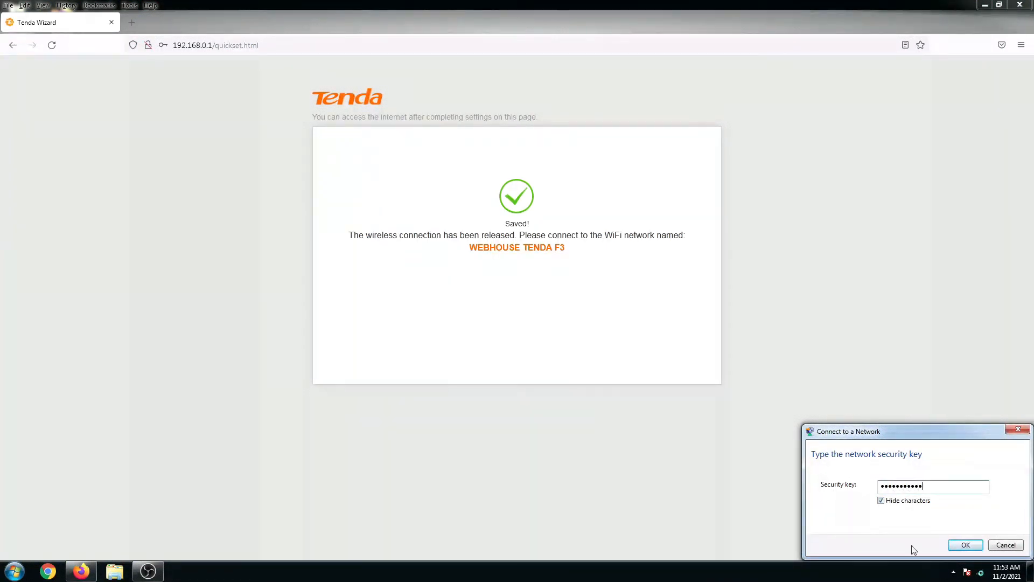
pyautogui.click(965, 544)
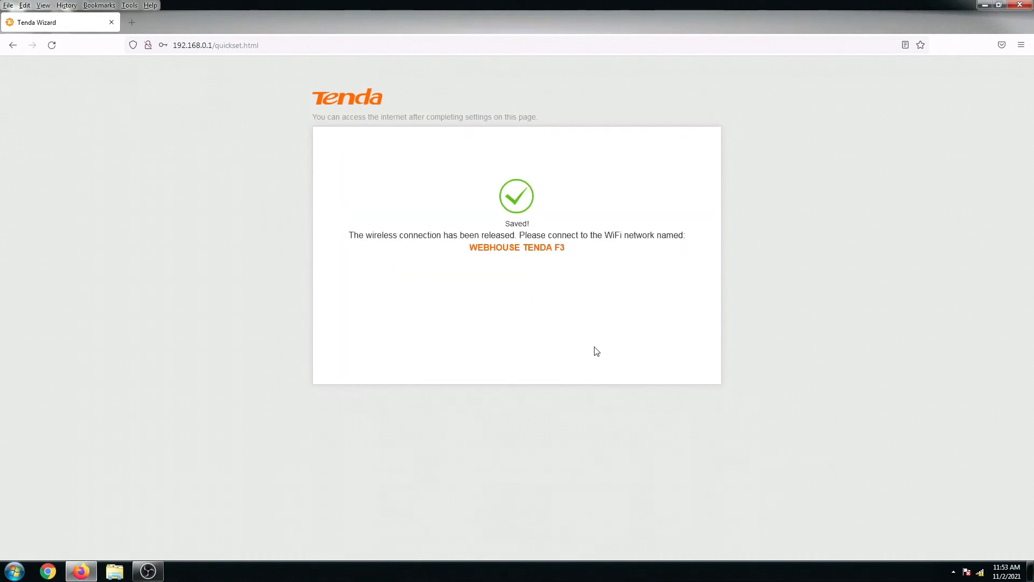
pyautogui.moveTo(224, 111)
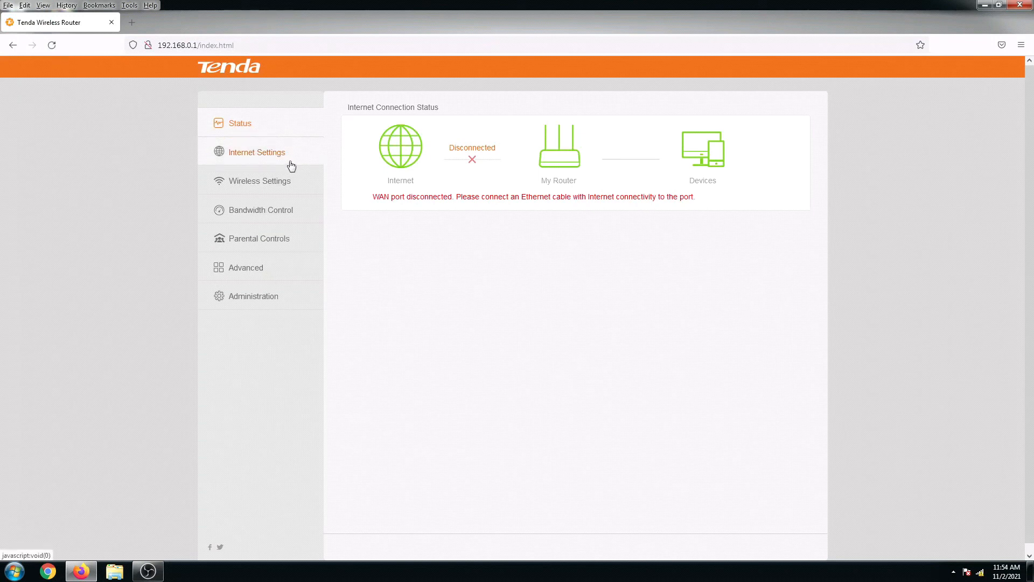
pyautogui.moveTo(405, 180)
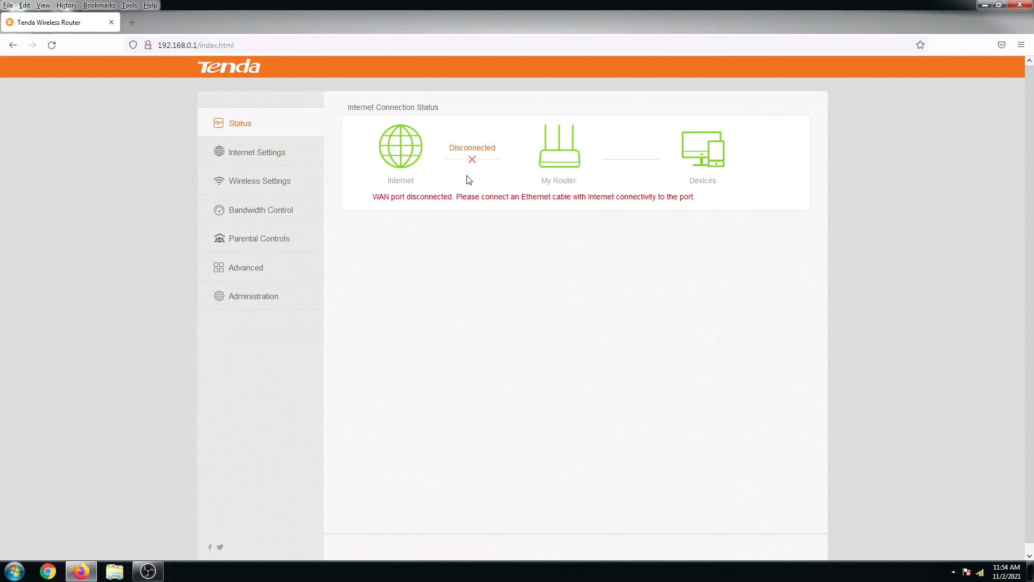
pyautogui.moveTo(429, 176)
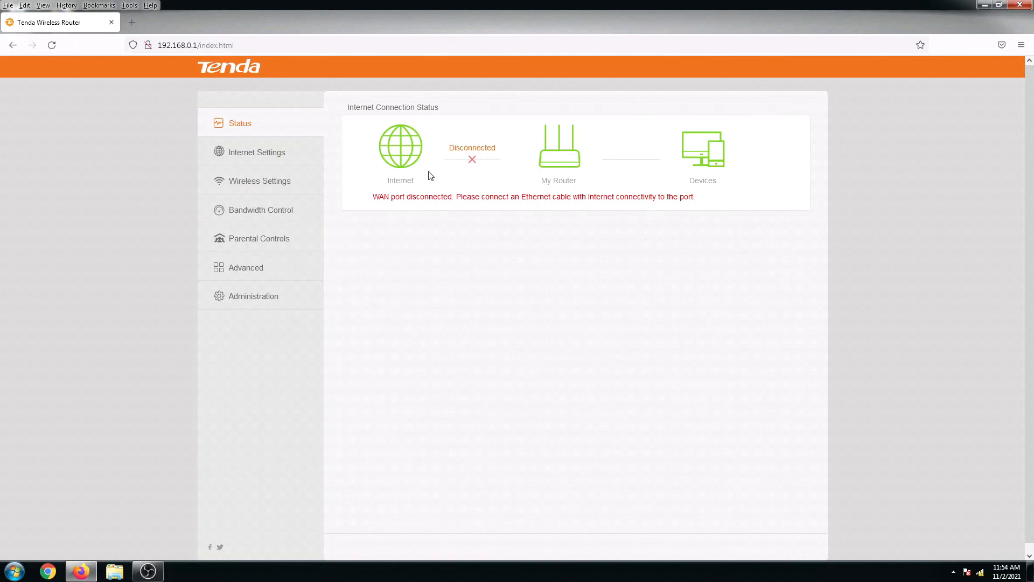
pyautogui.moveTo(256, 152)
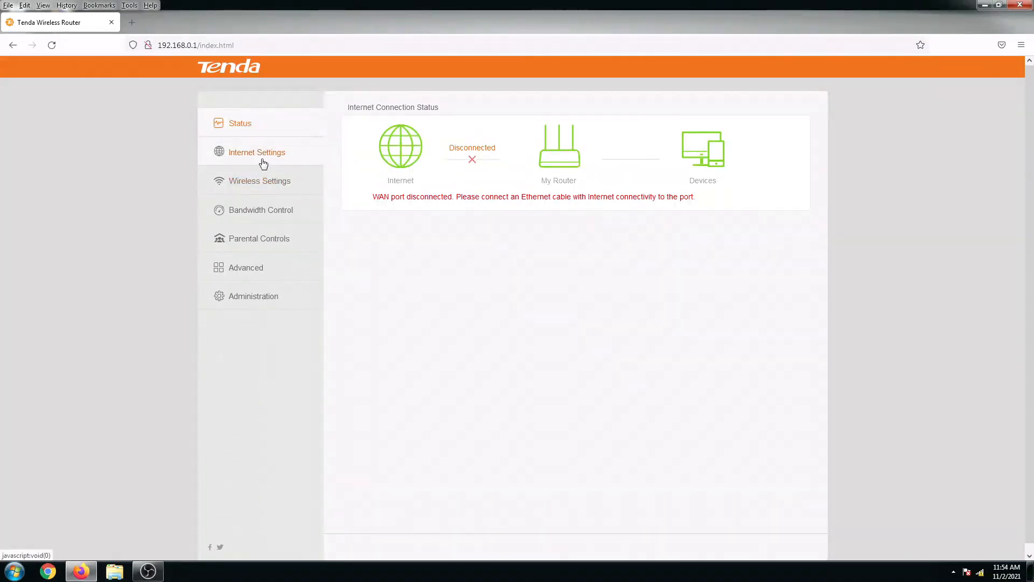
# Show the Internet Settings page with Router mode and Dynamic IP connection.
pyautogui.click(256, 152)
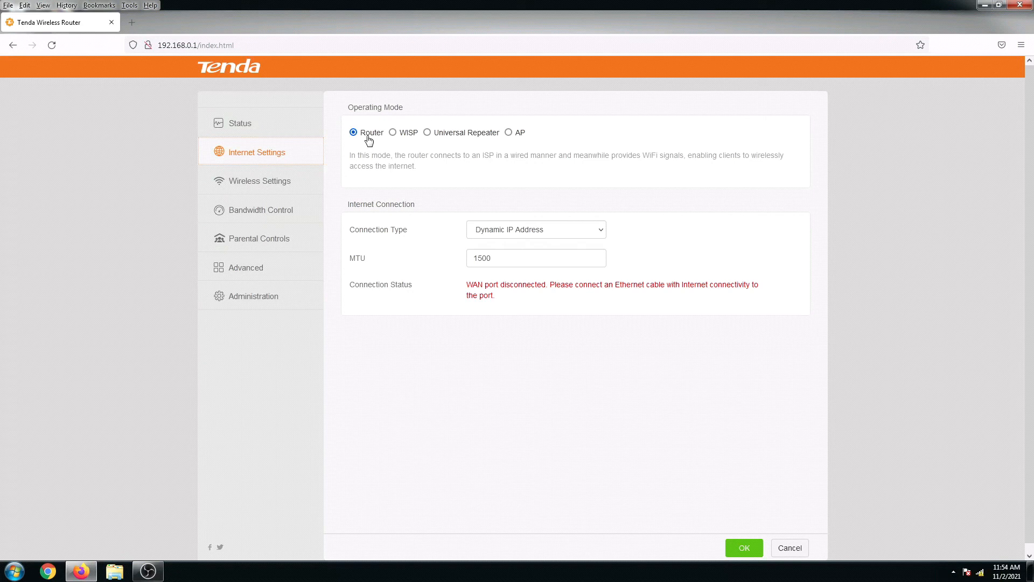
pyautogui.moveTo(527, 154)
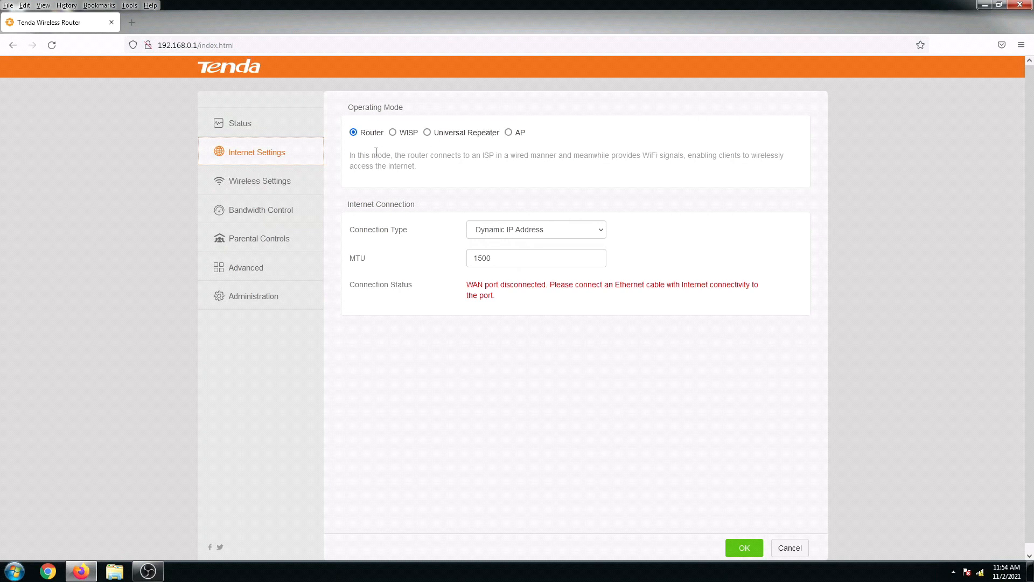
pyautogui.moveTo(388, 152)
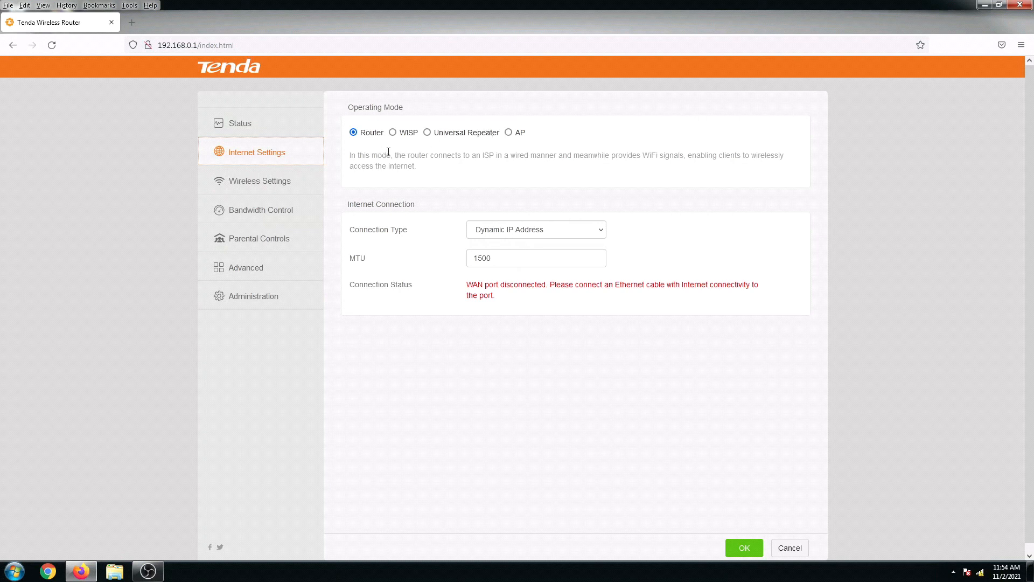
# Enter a new login password on the Administration page.
pyautogui.click(253, 296)
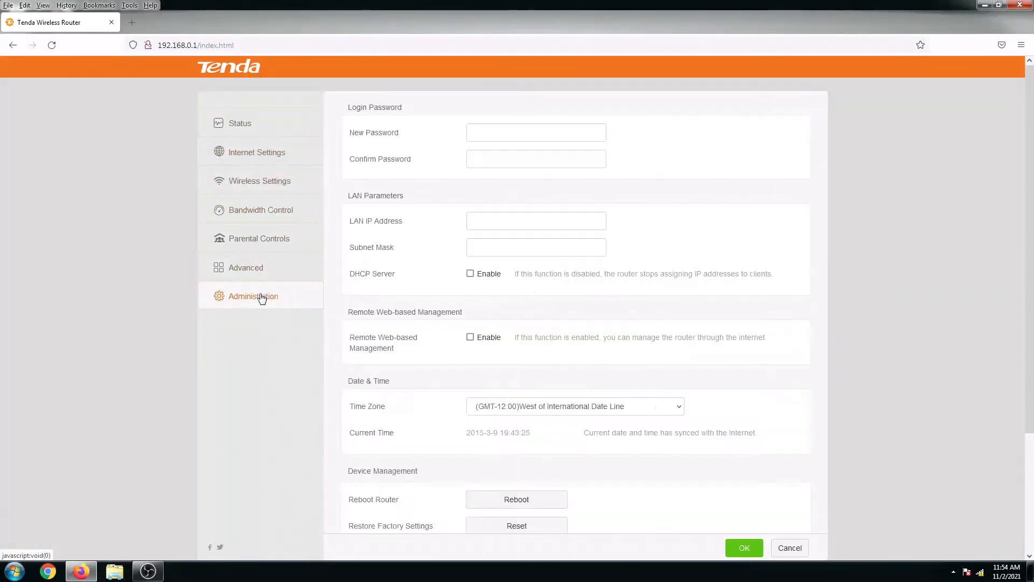
pyautogui.click(535, 133)
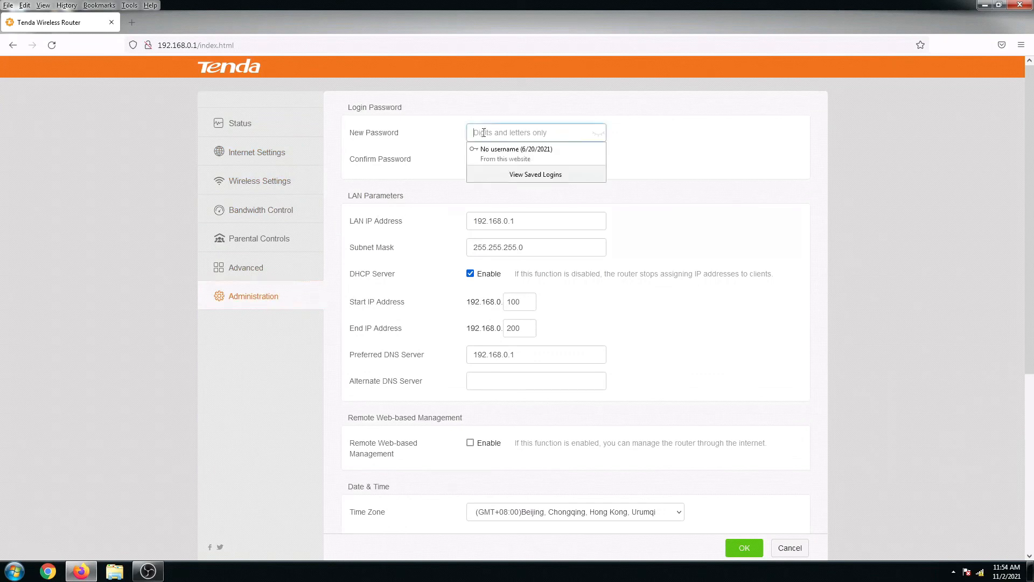
pyautogui.write('•••••')
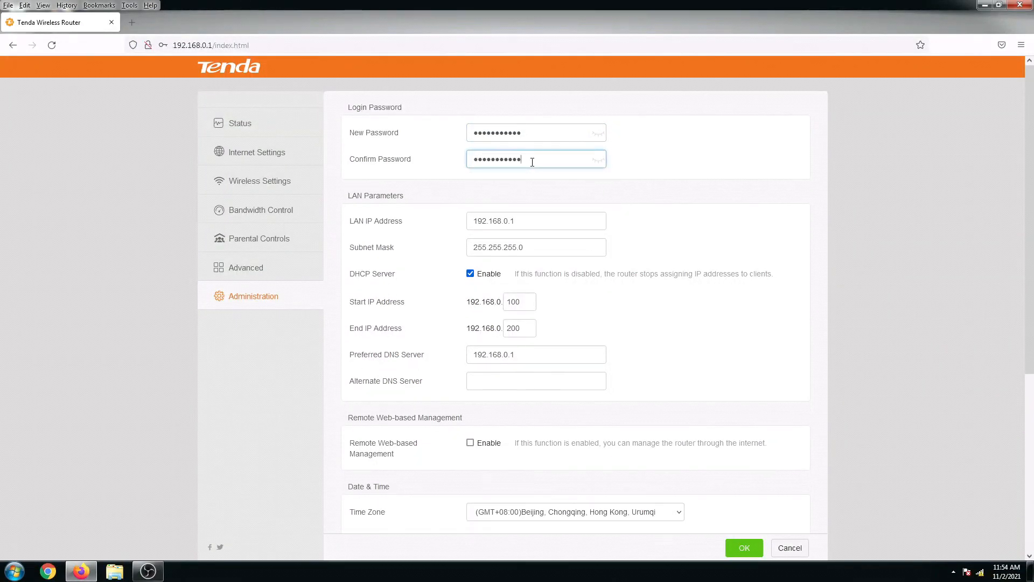
# Change the LAN IP address to 192.168.1.20.
pyautogui.click(535, 220)
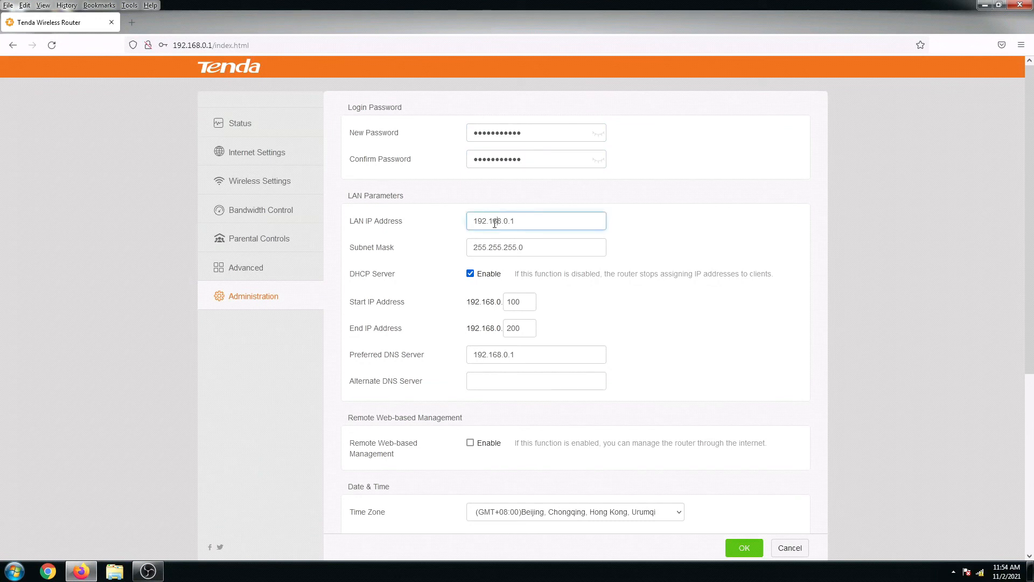
pyautogui.moveTo(505, 222)
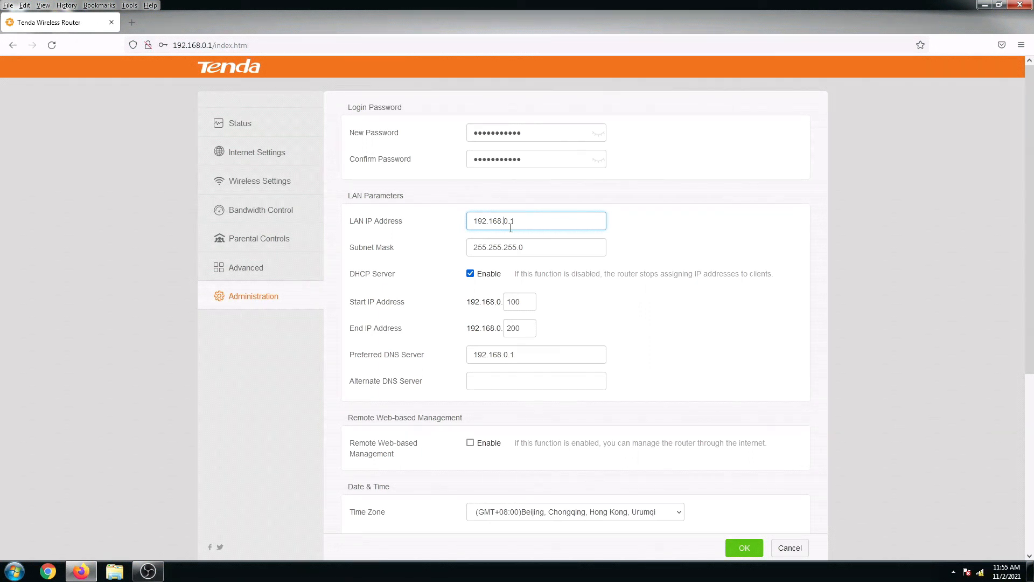
pyautogui.press('Backspace')
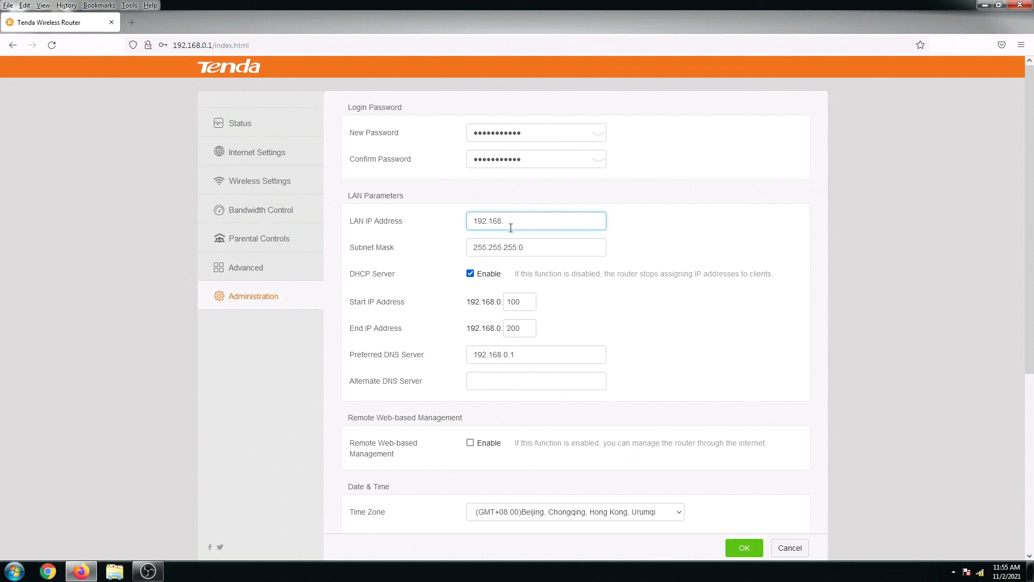
pyautogui.write('1')
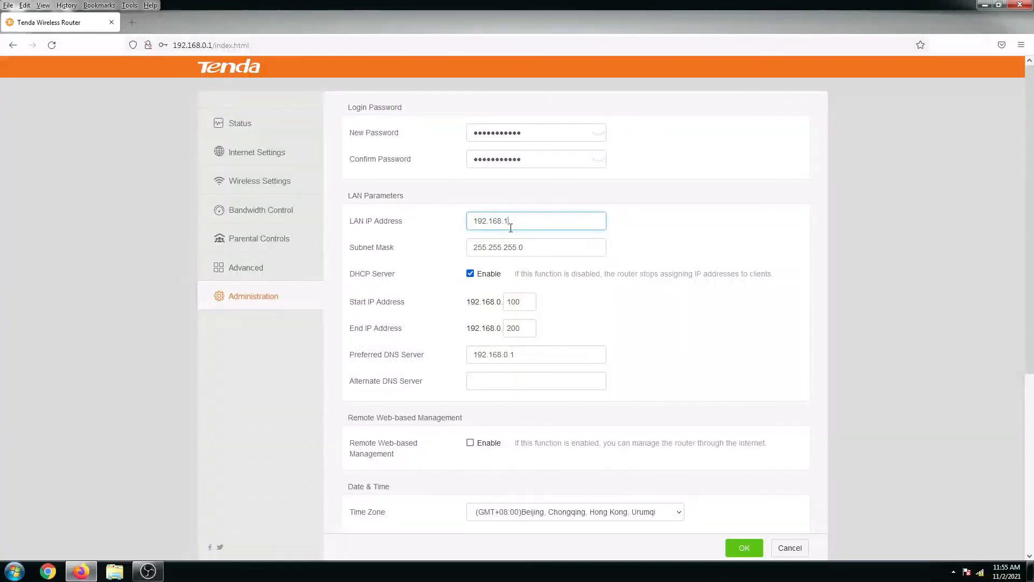
pyautogui.write('20')
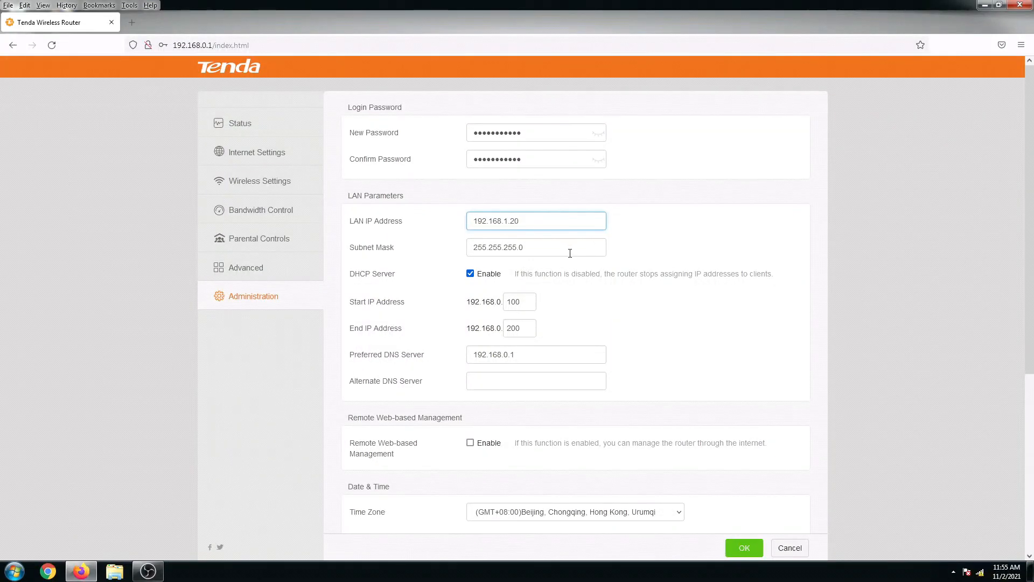
pyautogui.scroll(-3)
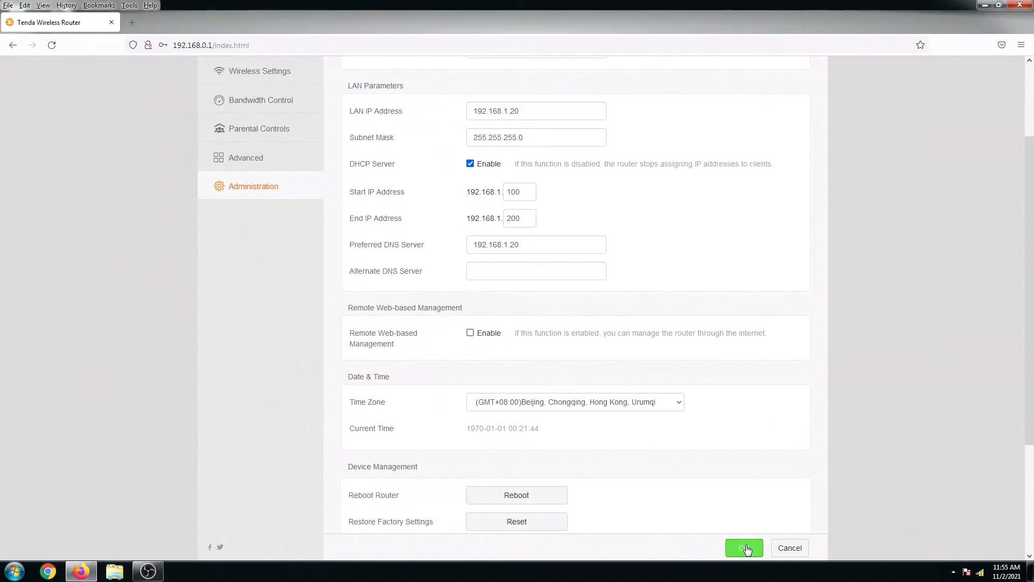
# Save the LAN IP change and accept the new login address.
pyautogui.click(744, 547)
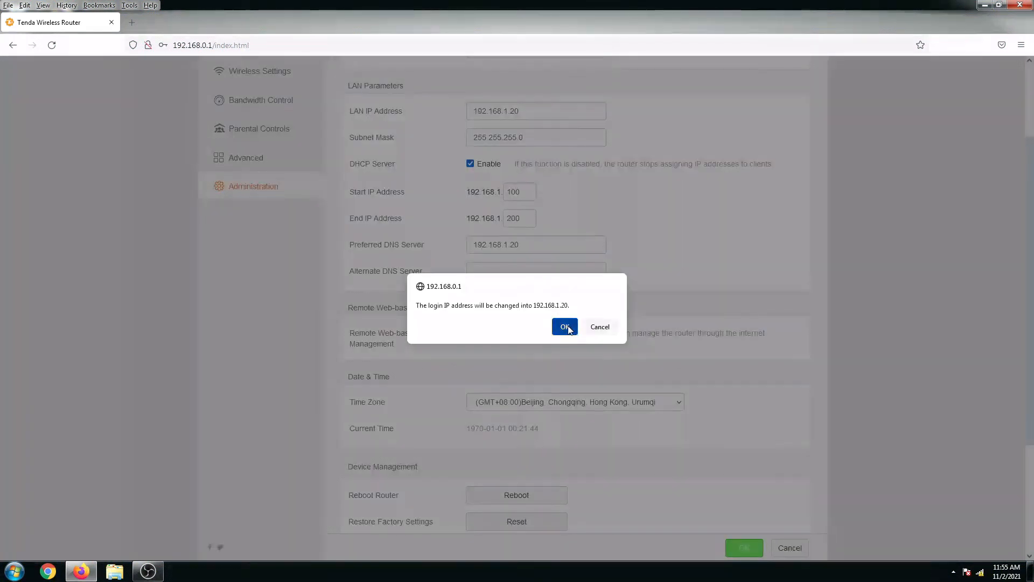
pyautogui.click(565, 327)
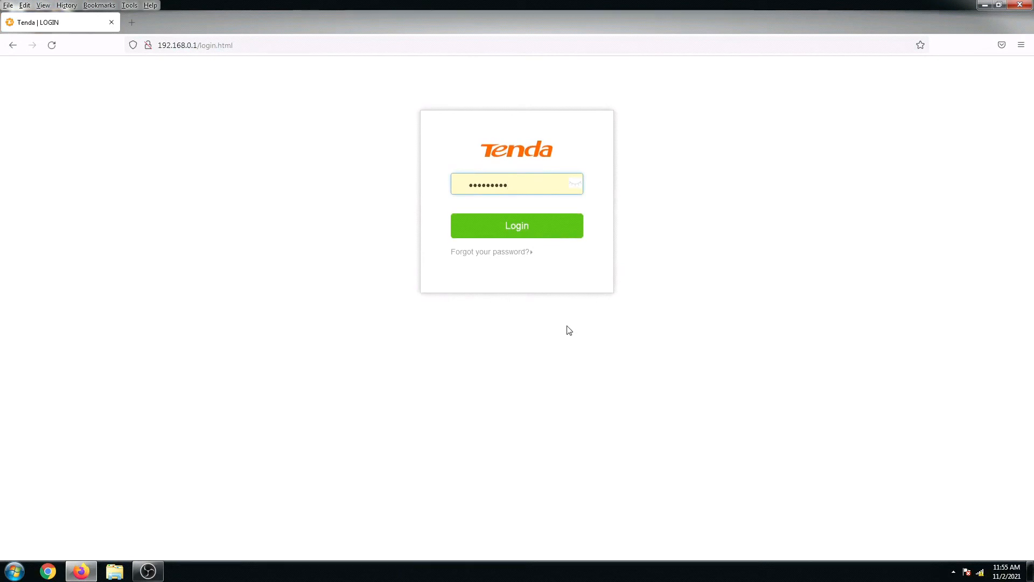
pyautogui.moveTo(267, 153)
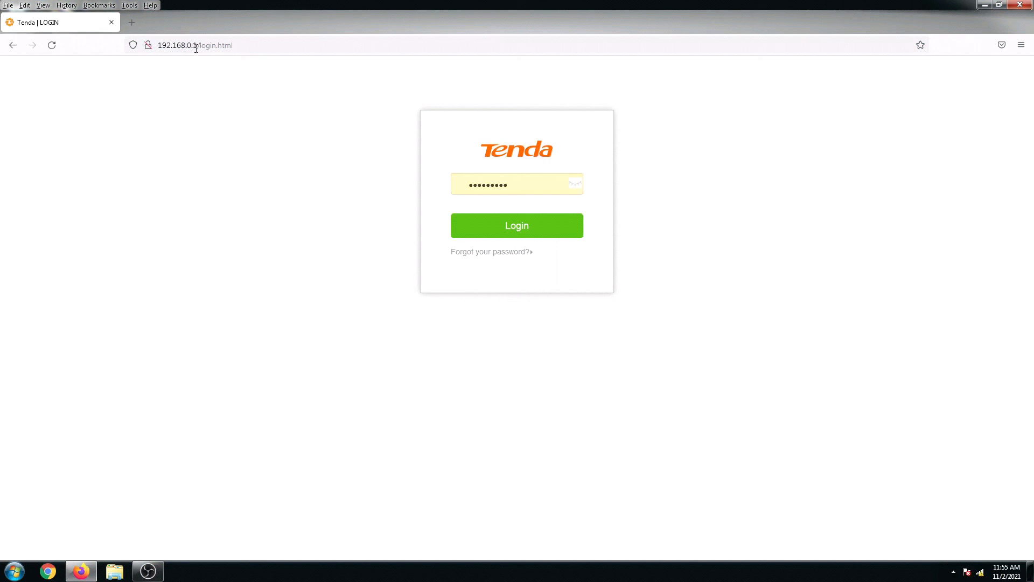
# Log in to the router at its new address and dismiss the save-password prompt.
pyautogui.click(194, 45)
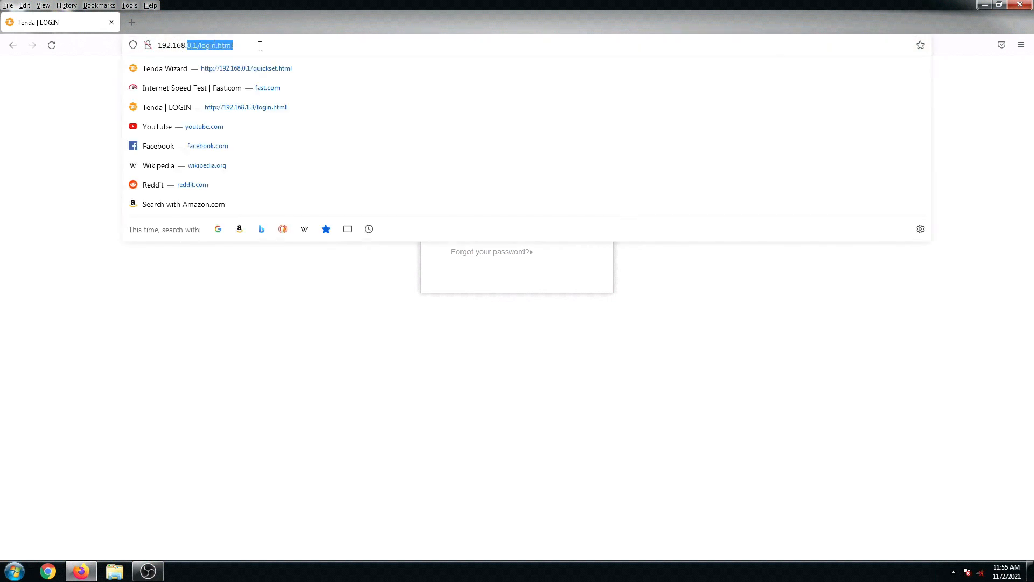
pyautogui.write('192.168.1.3/')
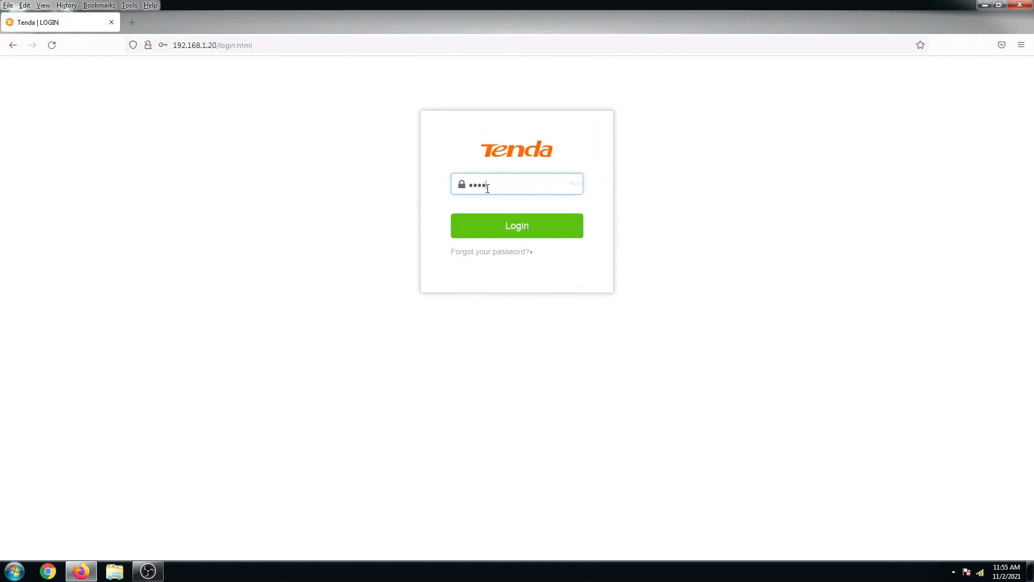
pyautogui.write('password')
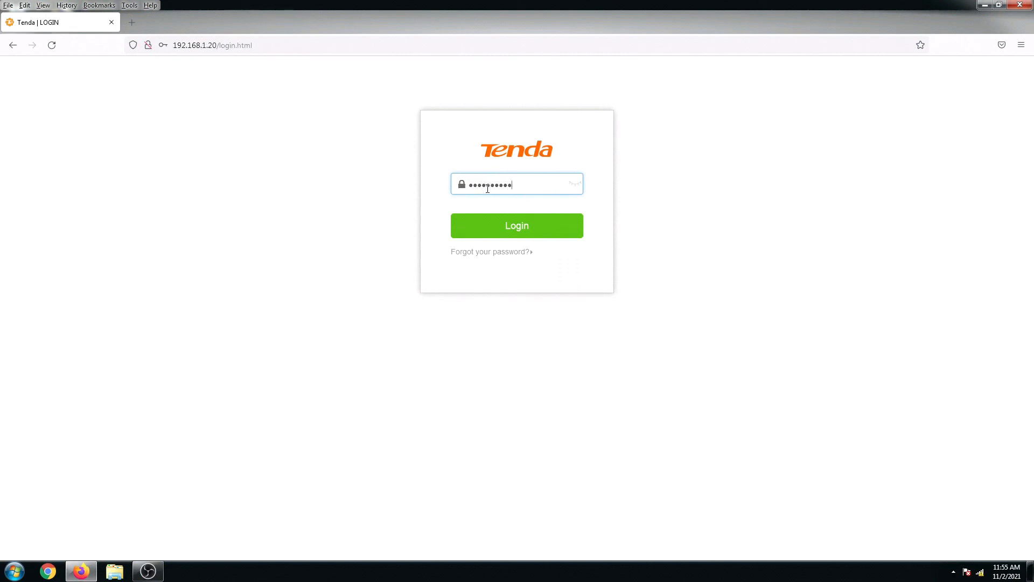
pyautogui.click(517, 225)
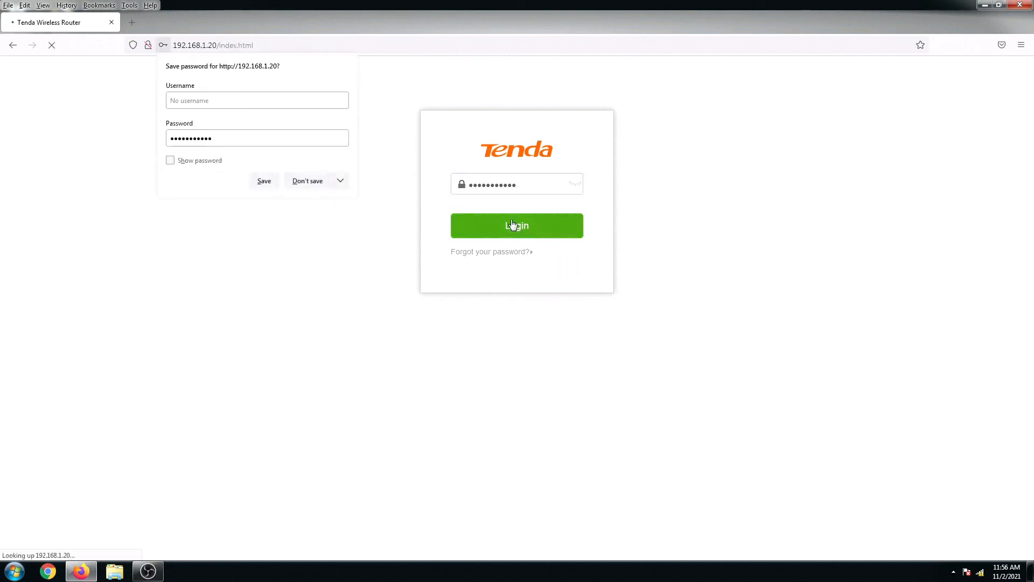
pyautogui.click(516, 225)
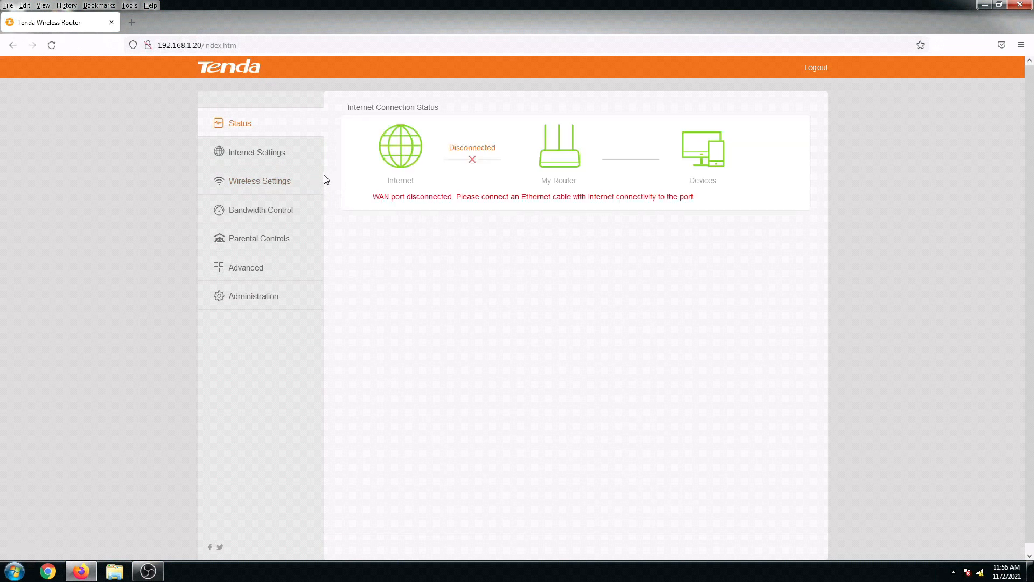
pyautogui.moveTo(289, 194)
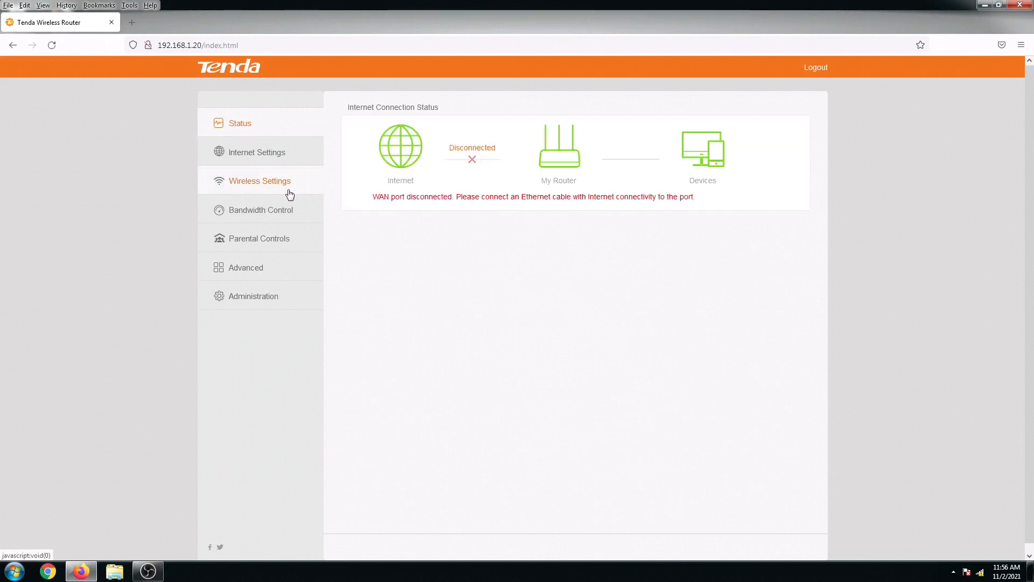
# Set the operating mode to AP on Internet Settings and save it.
pyautogui.click(256, 152)
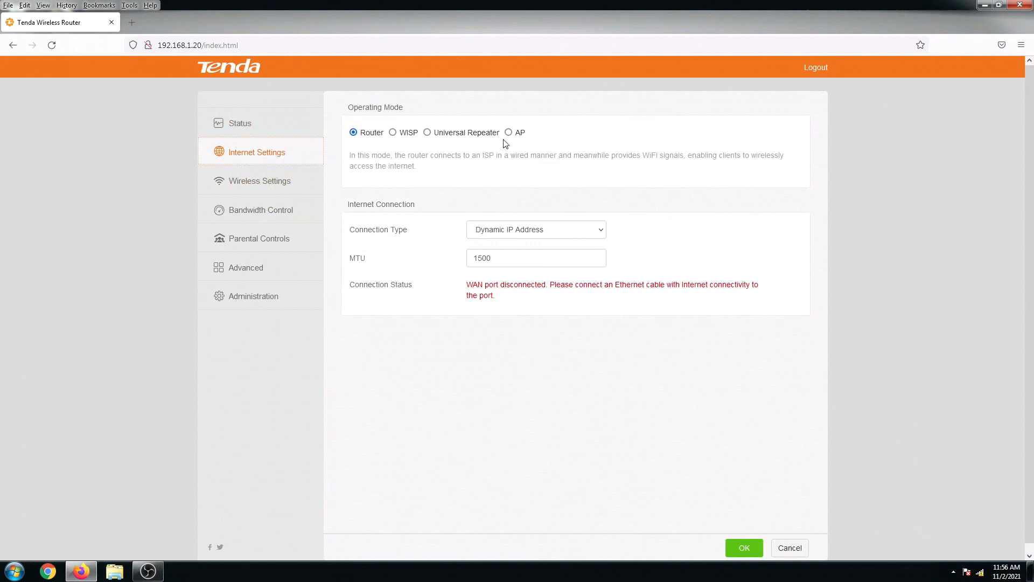
pyautogui.click(509, 132)
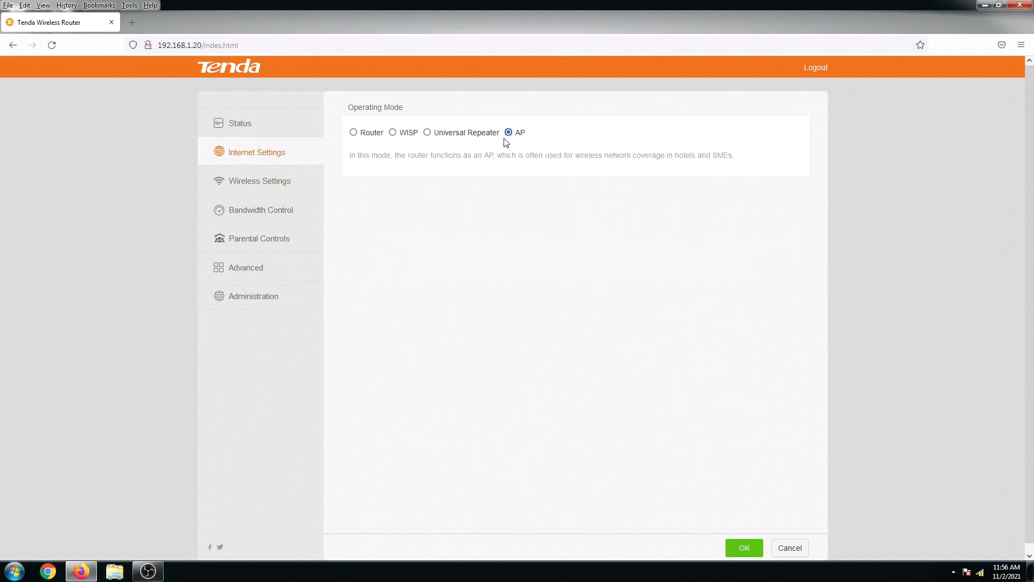
pyautogui.moveTo(528, 219)
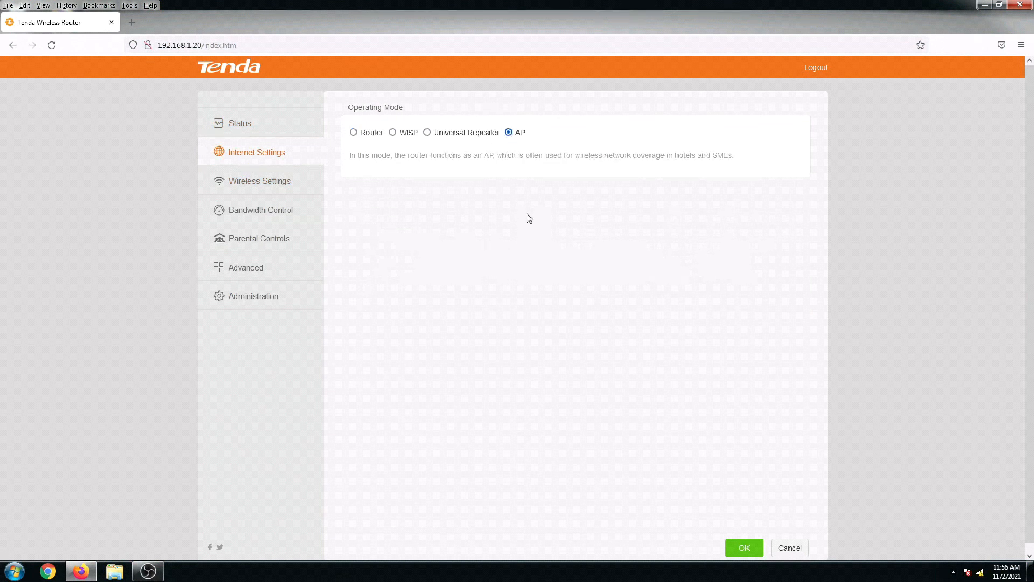
pyautogui.click(744, 548)
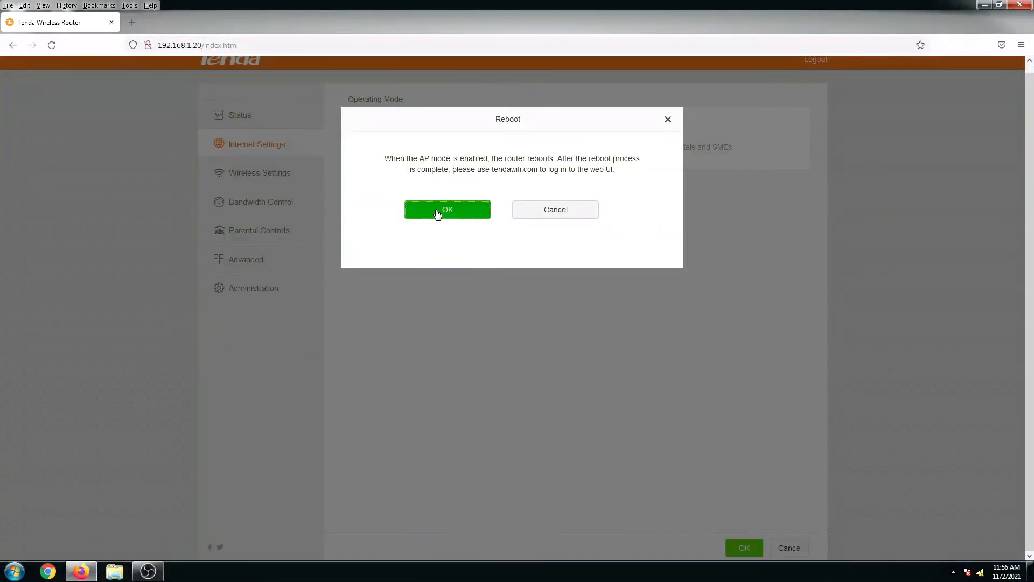
# Confirm the reboot into AP mode and wait for the tendawifi.com login page.
pyautogui.click(447, 209)
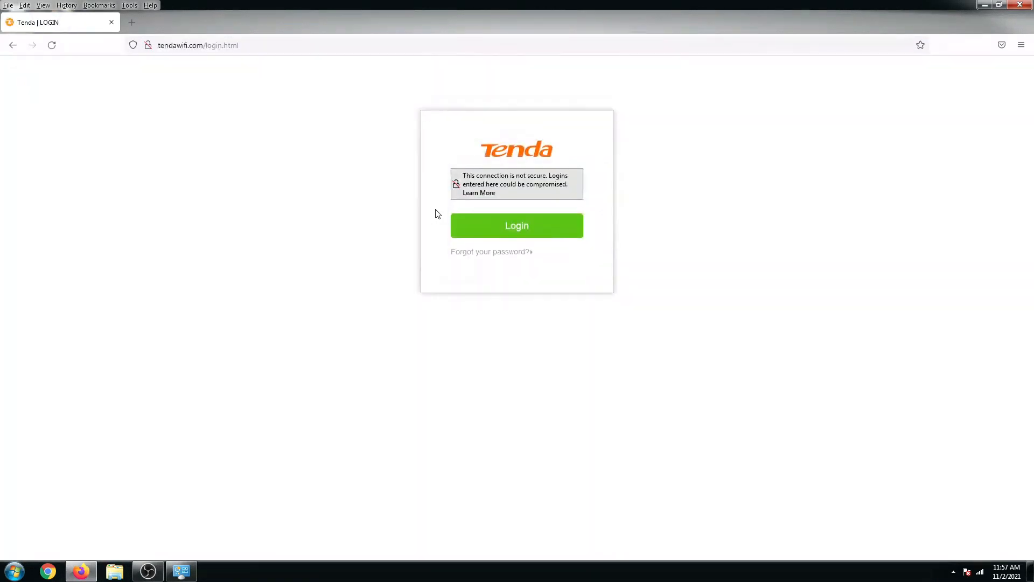
# Log in with the router password, skip saving it, and verify AP mode in Internet Settings.
pyautogui.click(517, 184)
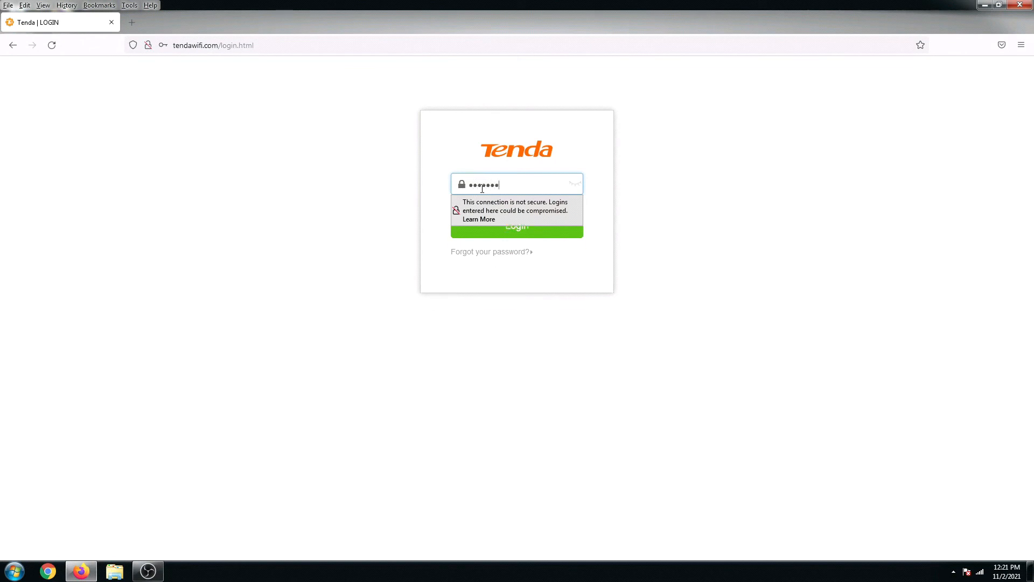
pyautogui.click(517, 226)
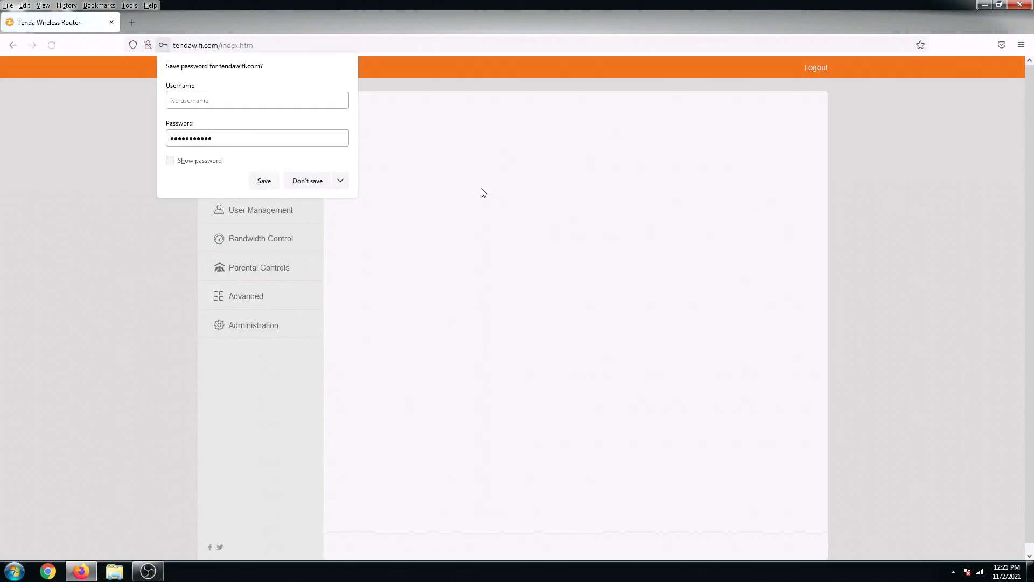
pyautogui.click(306, 181)
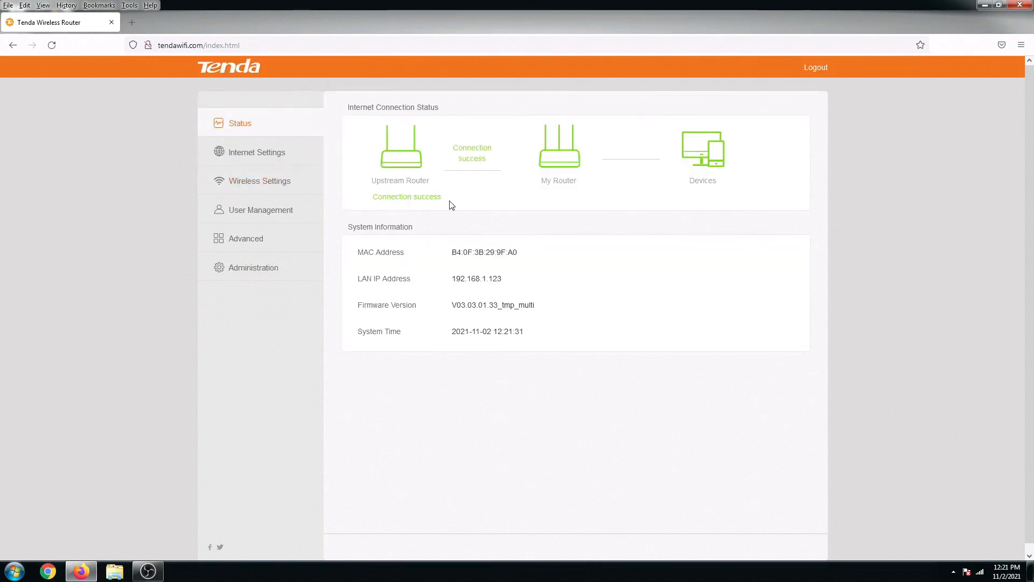
pyautogui.click(256, 152)
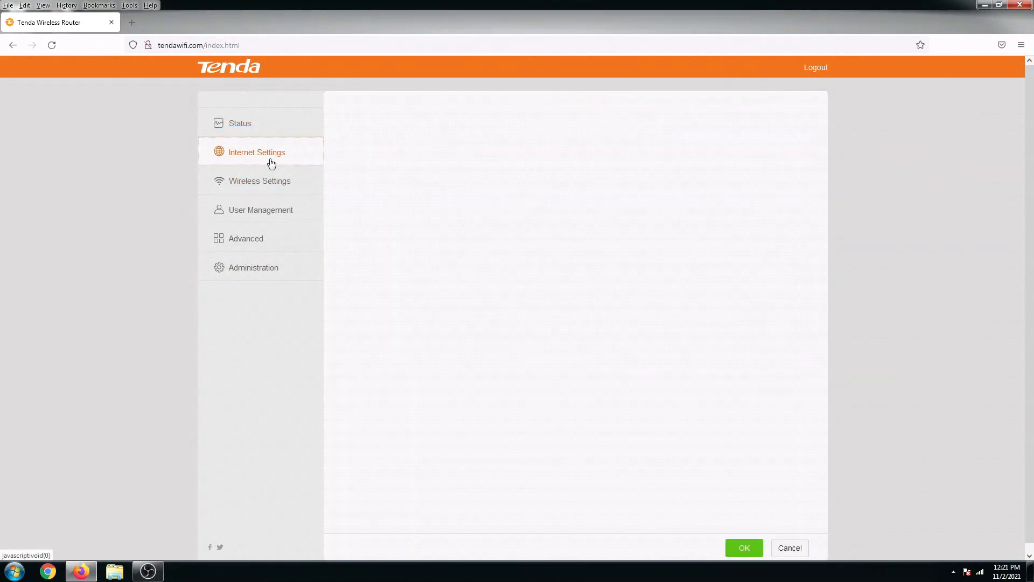
pyautogui.click(256, 152)
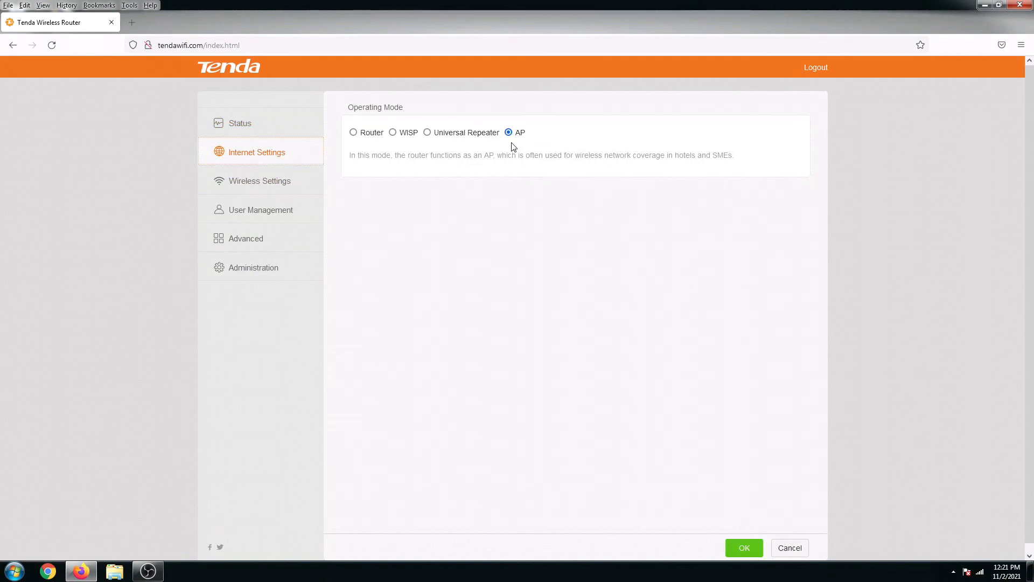
pyautogui.moveTo(259, 180)
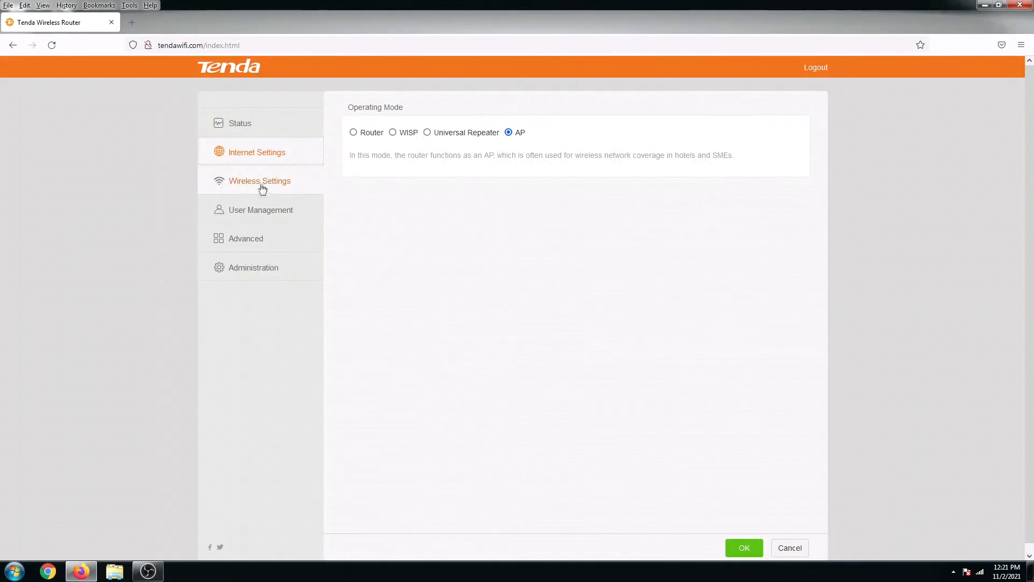
# Enable Anti-interference in Wireless Settings and save.
pyautogui.click(259, 180)
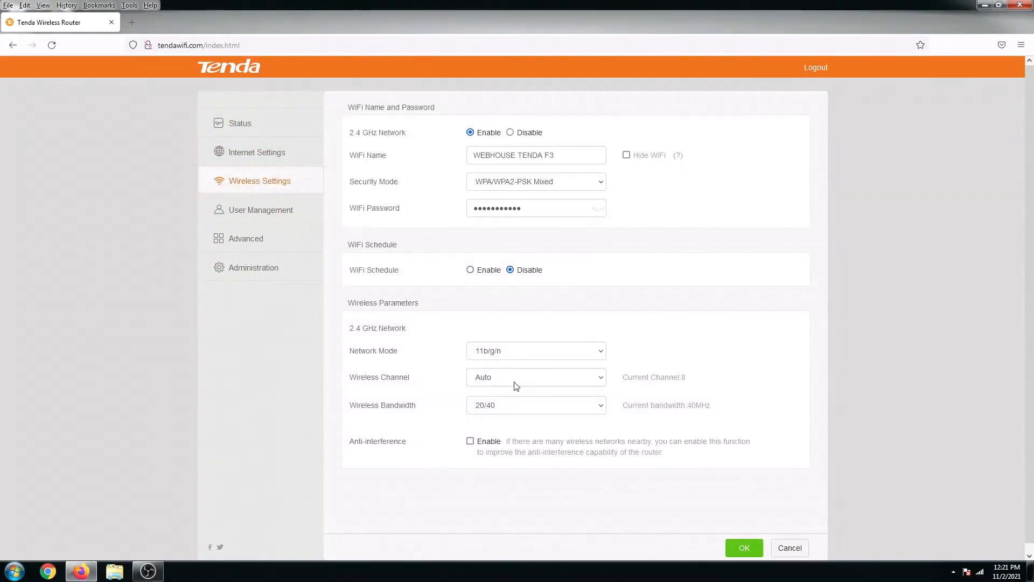
pyautogui.click(470, 433)
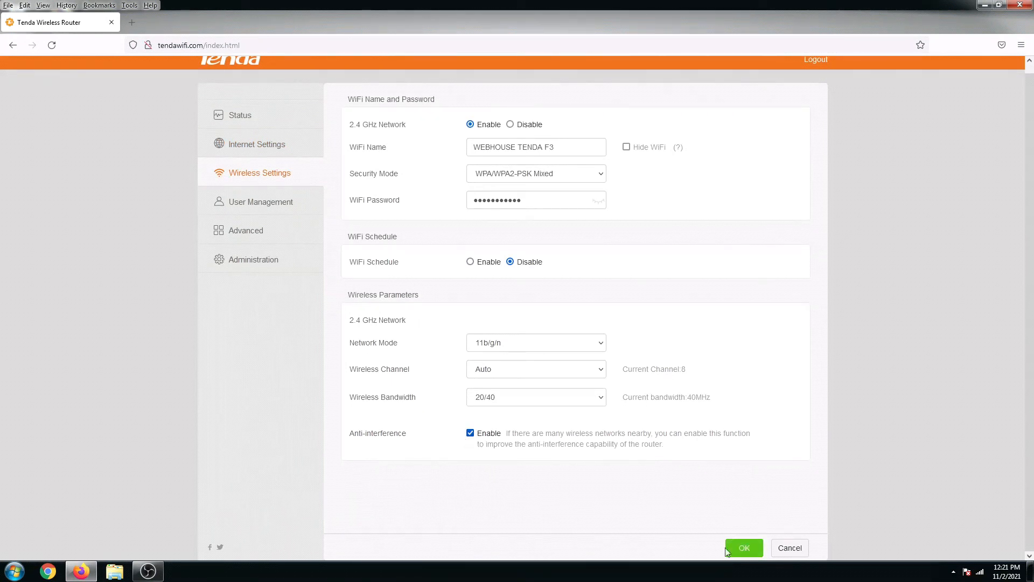
pyautogui.click(744, 547)
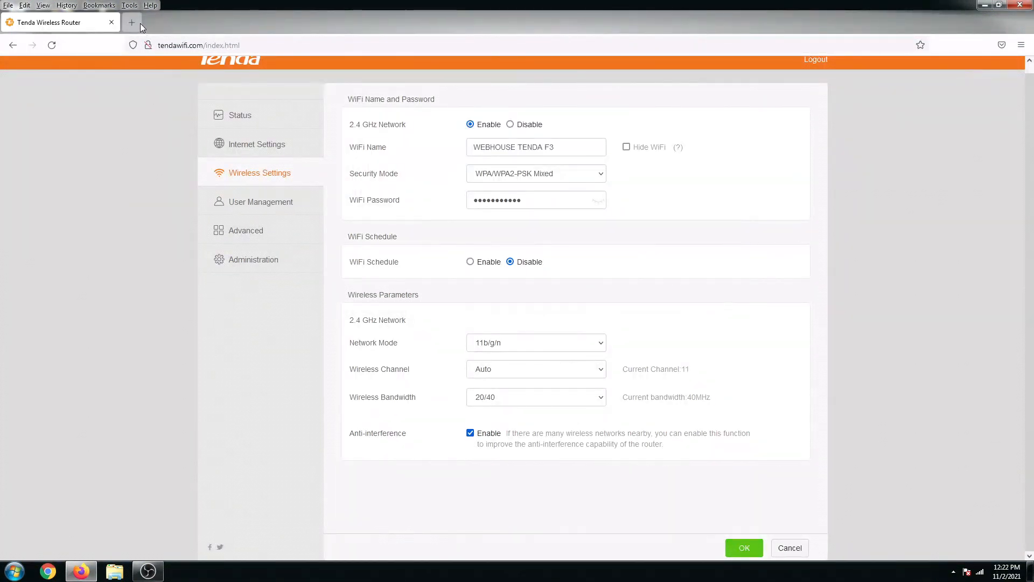
# Enter fast.com in a new browser tab.
pyautogui.click(131, 21)
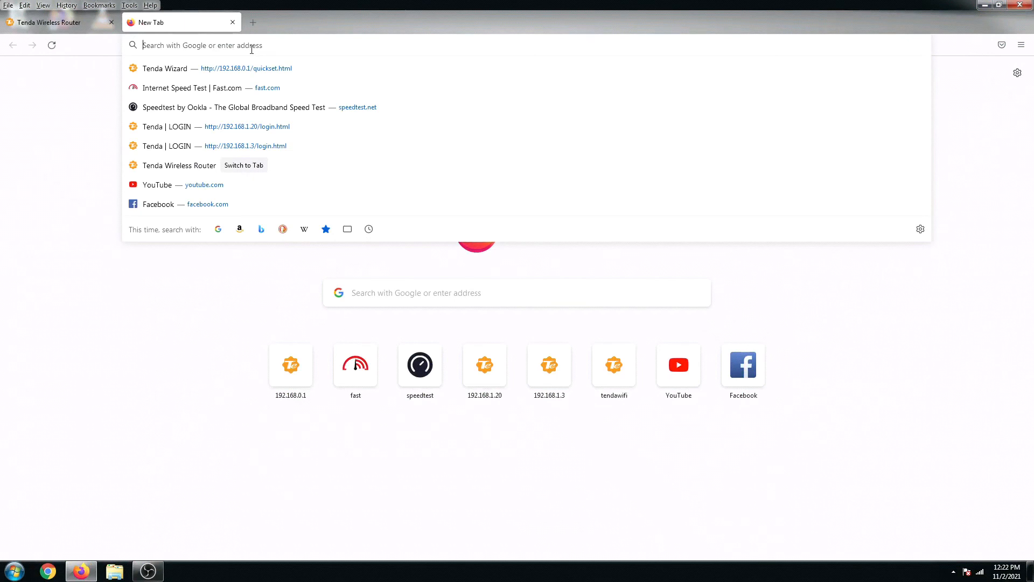
pyautogui.write('fast.com/')
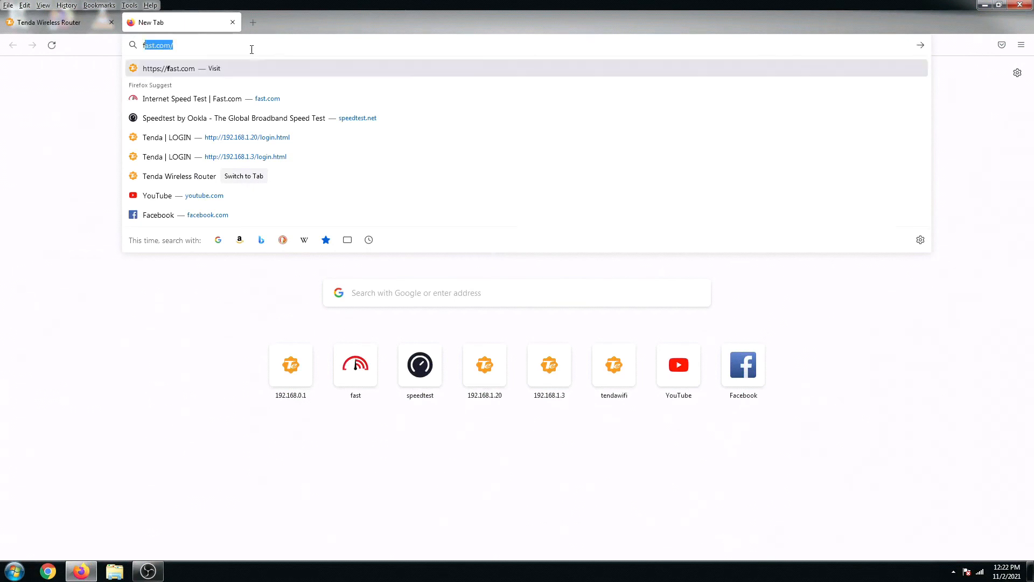